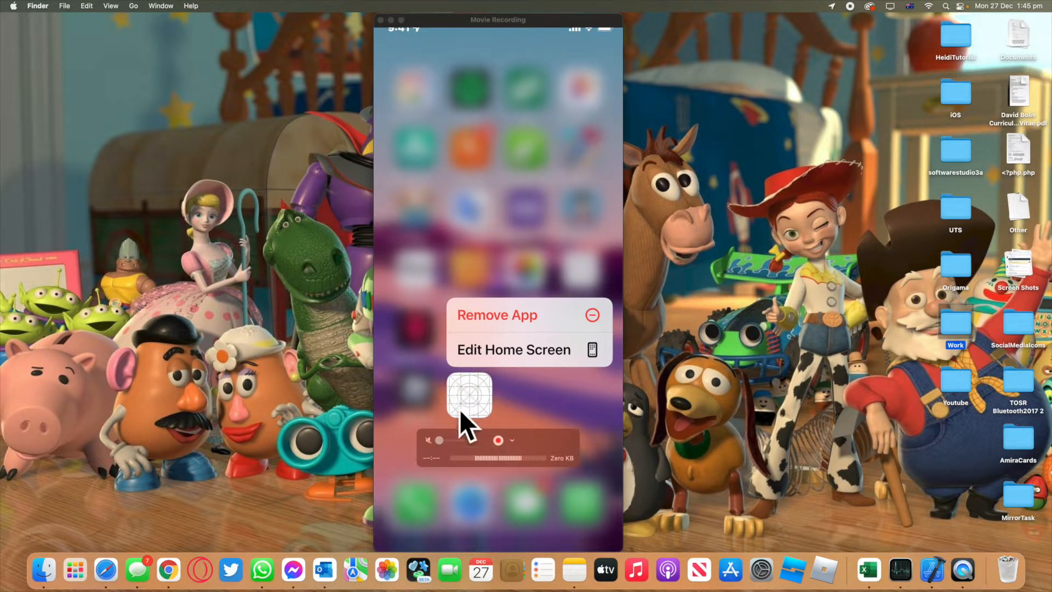
{"action": "mouse_move", "coordinate": [475, 411]}
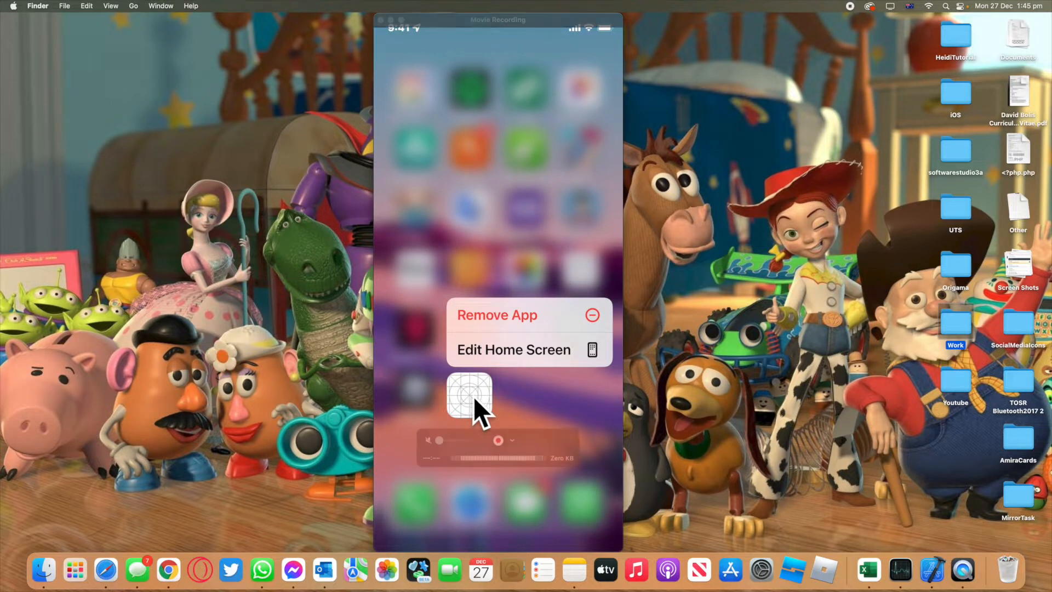
{"action": "mouse_move", "coordinate": [584, 409]}
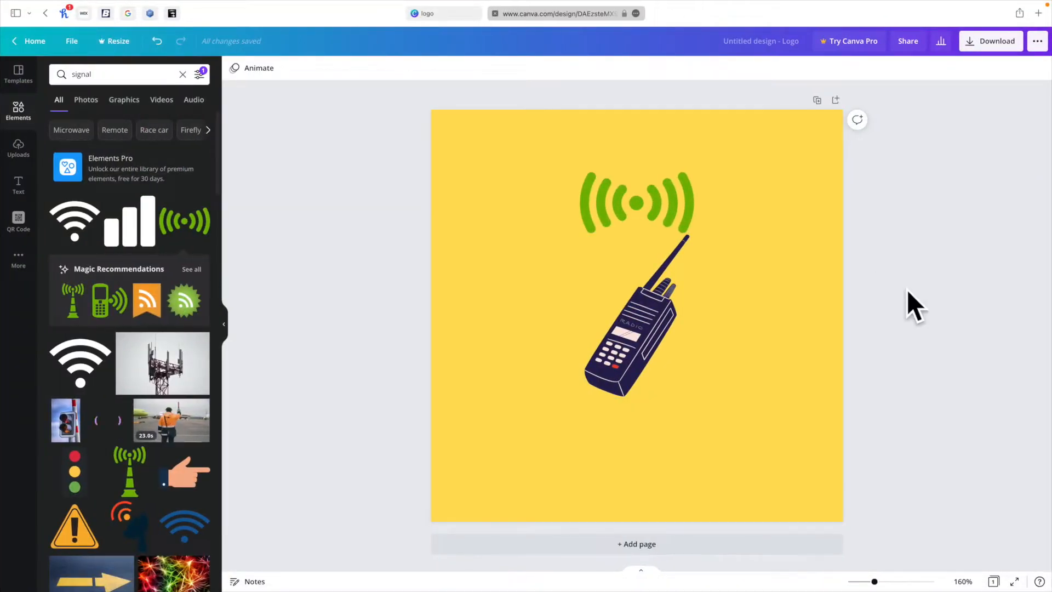
{"action": "mouse_move", "coordinate": [929, 209]}
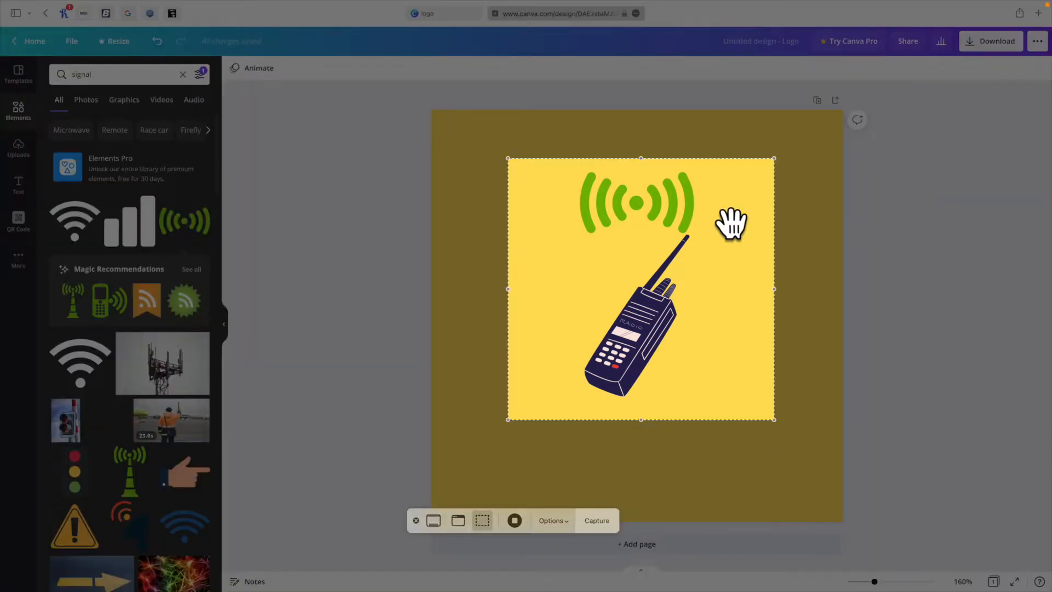
{"action": "mouse_move", "coordinate": [623, 252]}
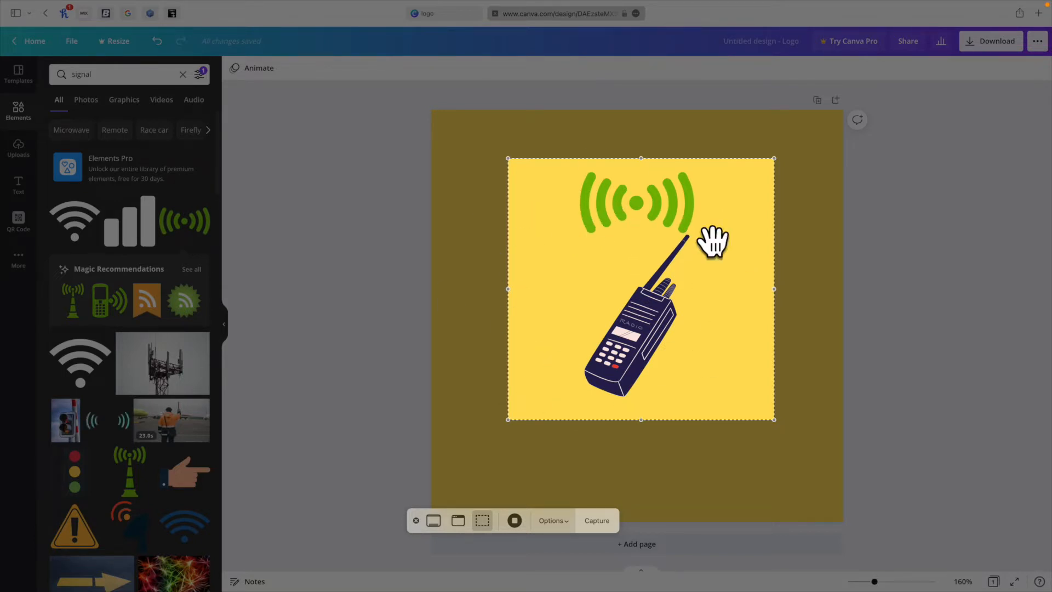
{"action": "mouse_move", "coordinate": [592, 530]}
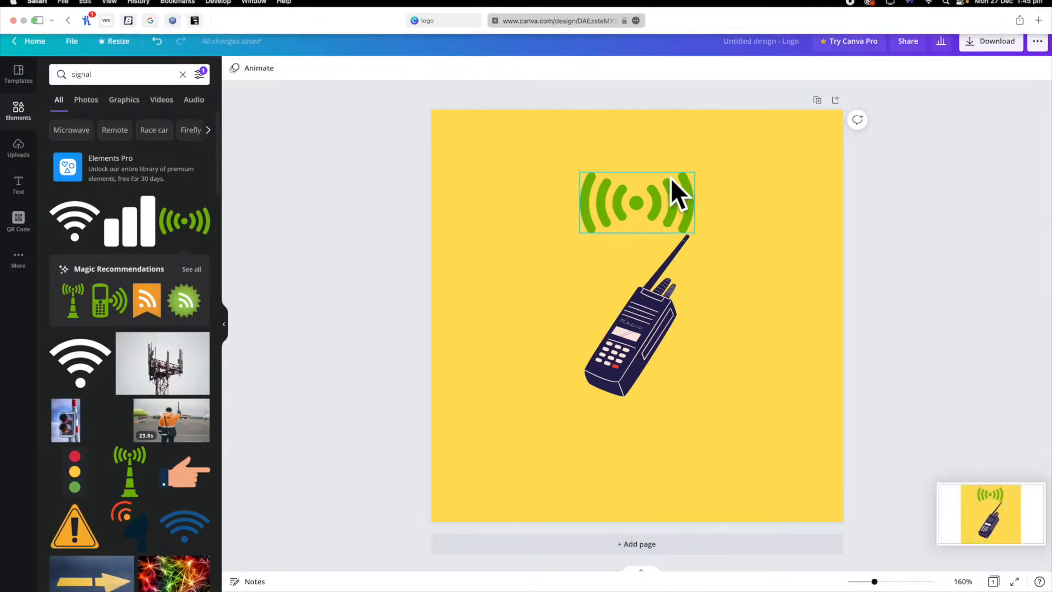
{"action": "mouse_move", "coordinate": [770, 351]}
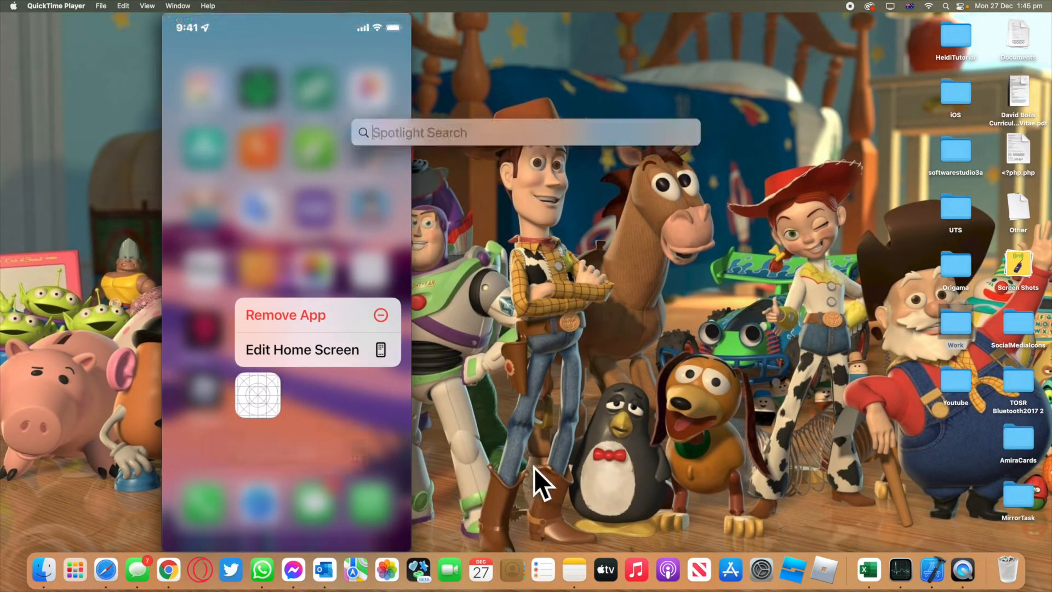
Launch the App Store from Spotlight and search it for 'icon set creator'.
{"action": "type", "text": "app"}
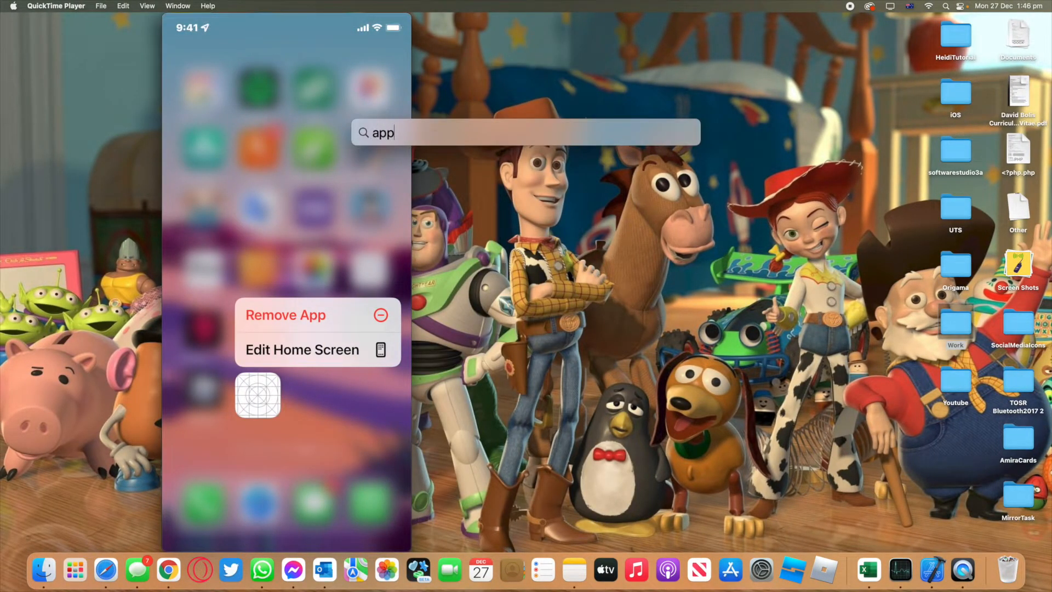
{"action": "mouse_move", "coordinate": [731, 570]}
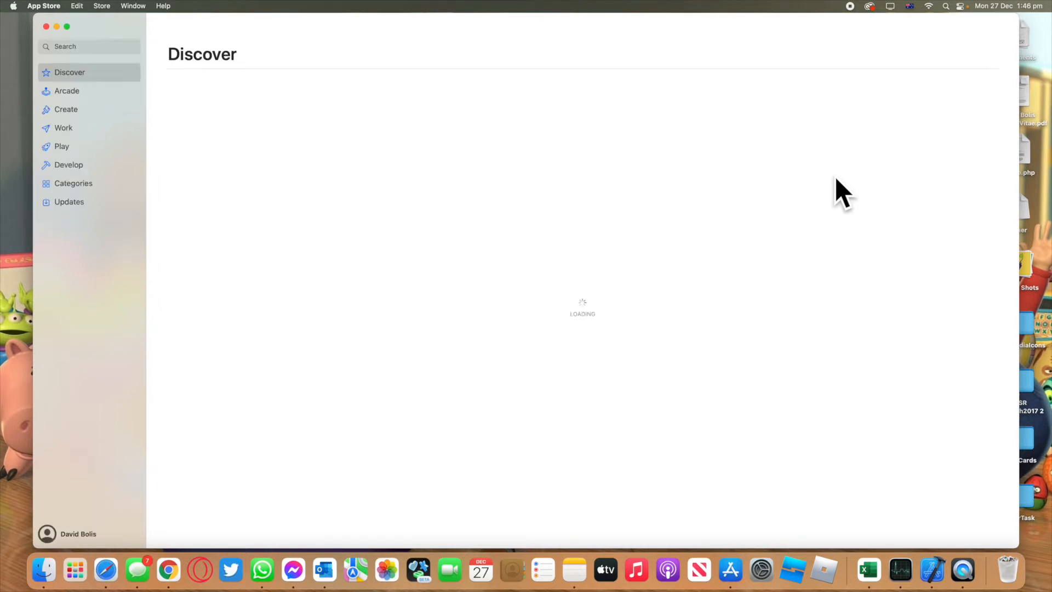
{"action": "mouse_move", "coordinate": [161, 70]}
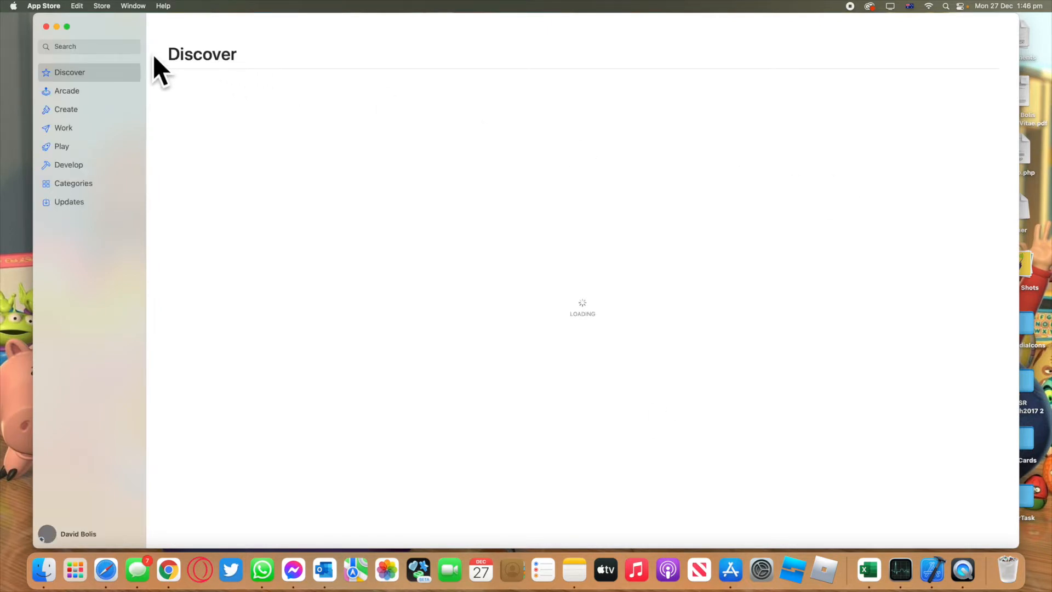
{"action": "left_click", "coordinate": [89, 46]}
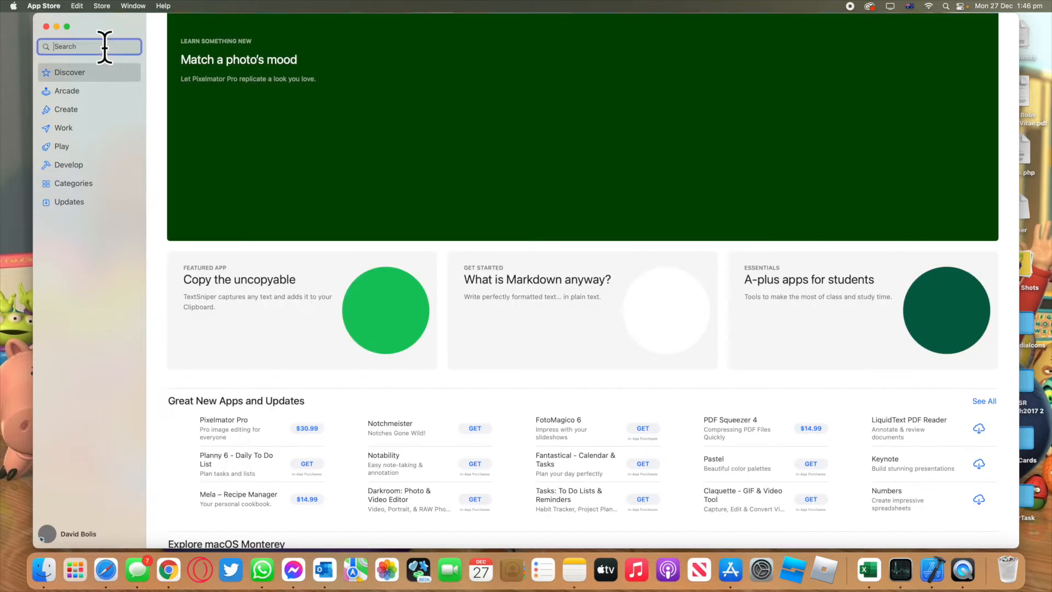
{"action": "type", "text": "icon"}
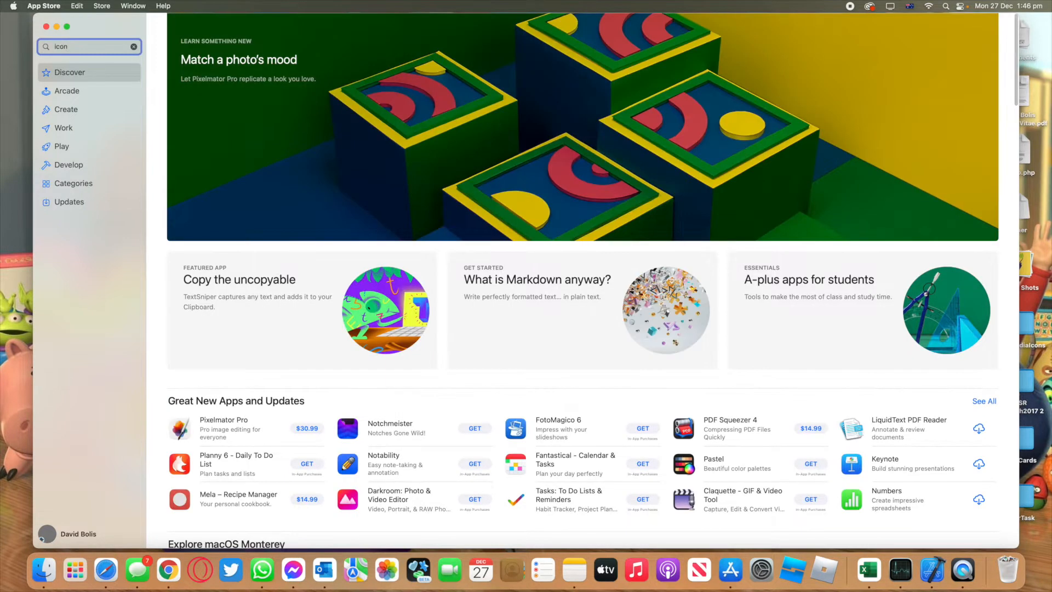
{"action": "type", "text": "se"}
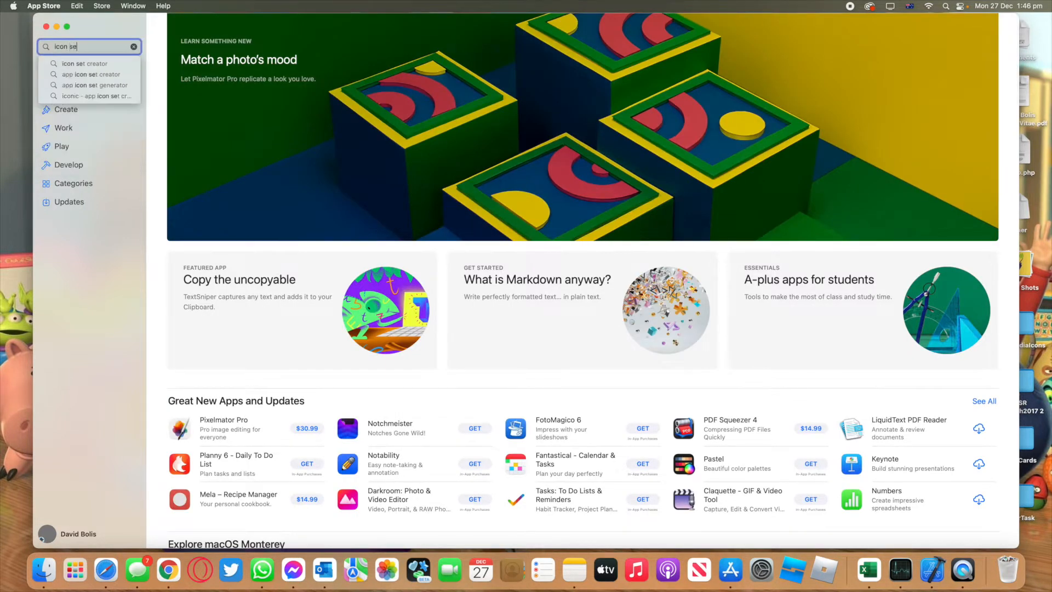
{"action": "left_click", "coordinate": [87, 64]}
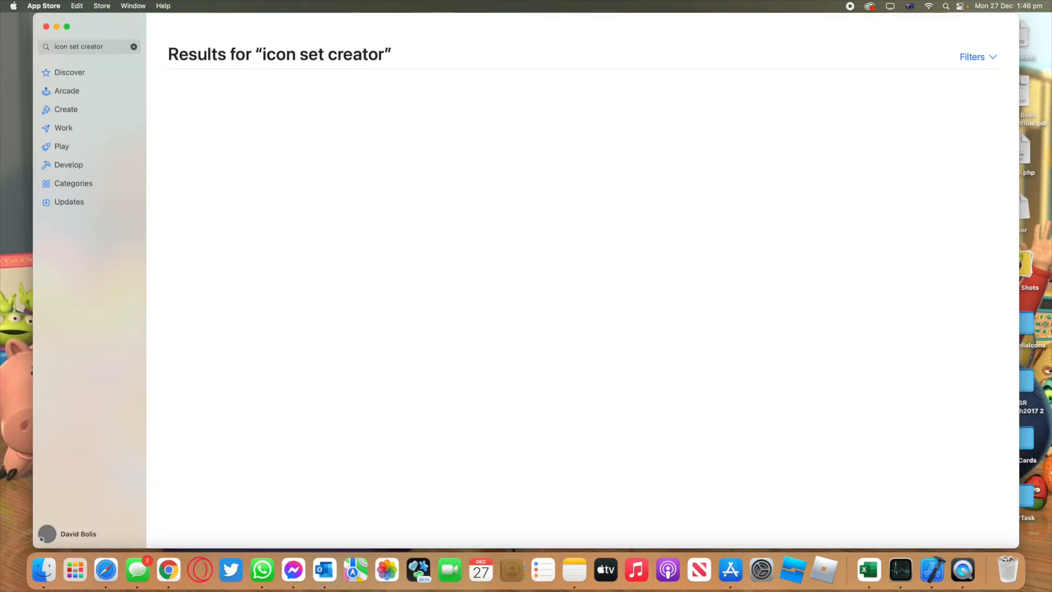
{"action": "mouse_move", "coordinate": [300, 80]}
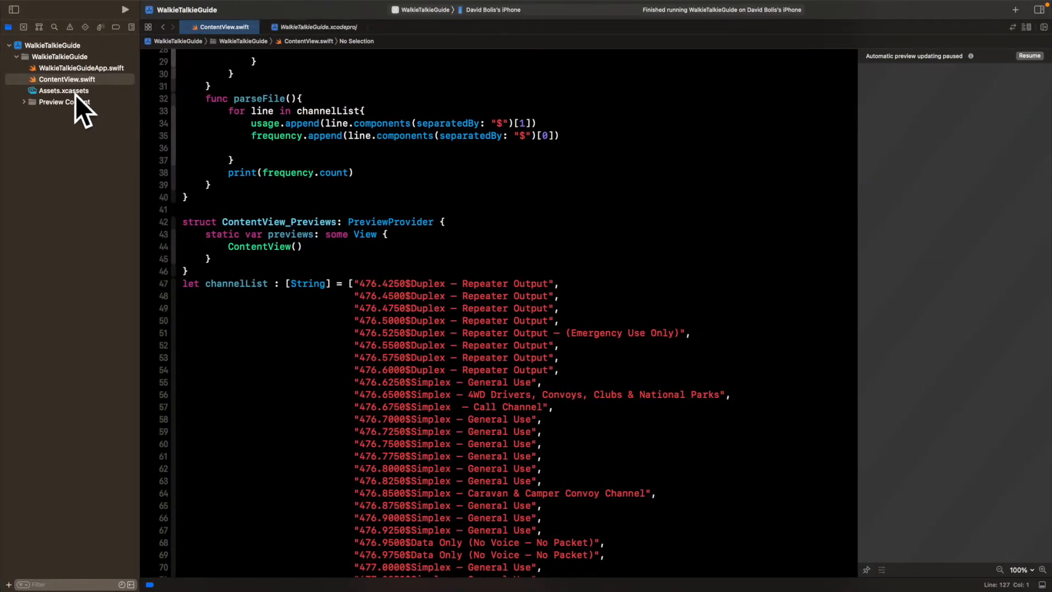
{"action": "mouse_move", "coordinate": [491, 20]}
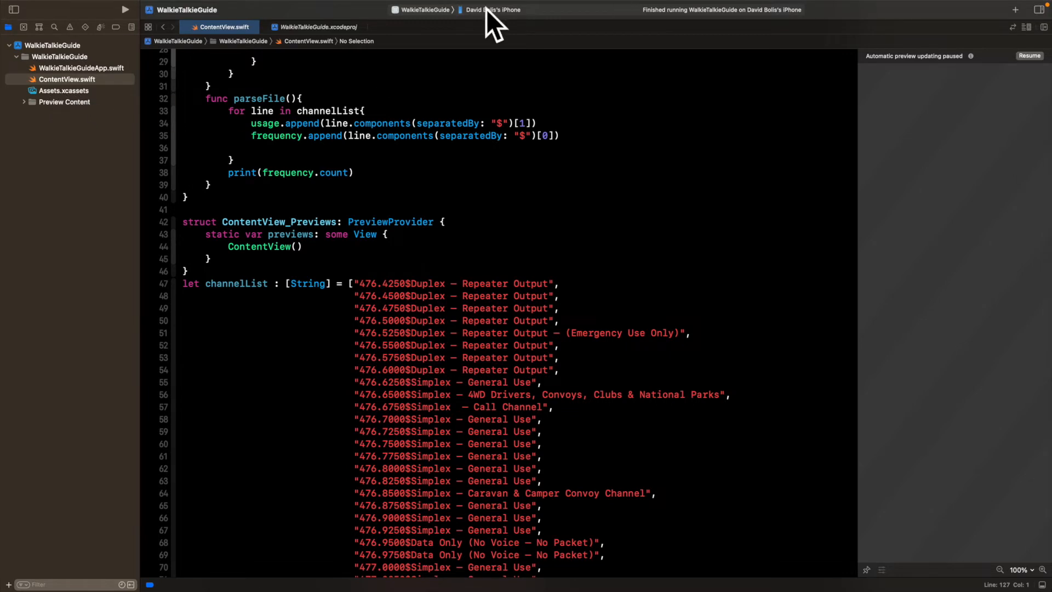
{"action": "mouse_move", "coordinate": [66, 107]}
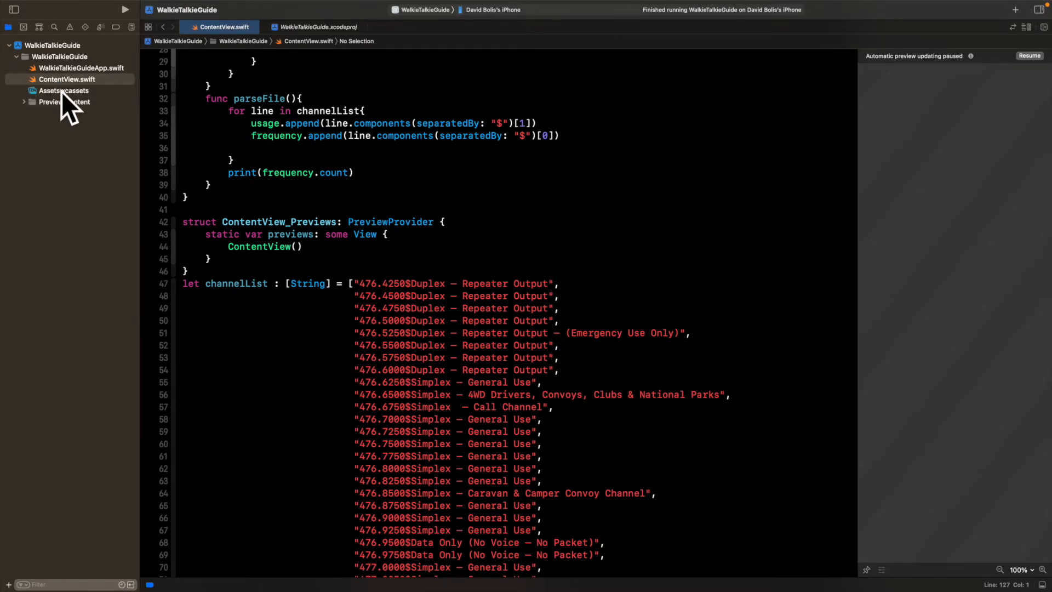
Show the AppIcon set of Assets.xcassets with its empty iPhone, iPad and App Store slots.
{"action": "left_click", "coordinate": [63, 89]}
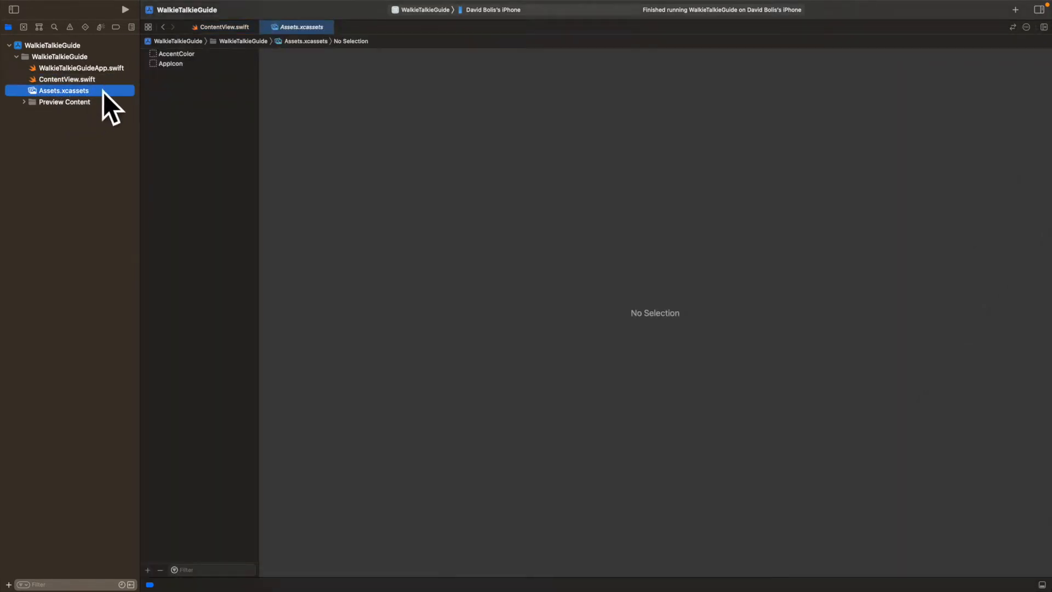
{"action": "left_click", "coordinate": [171, 64]}
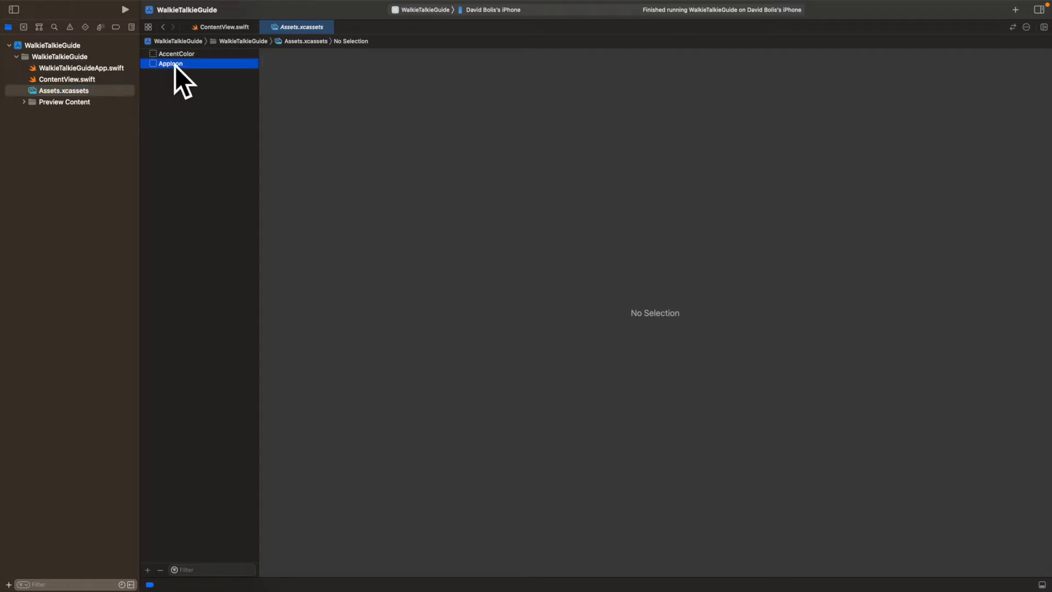
{"action": "left_click", "coordinate": [171, 63]}
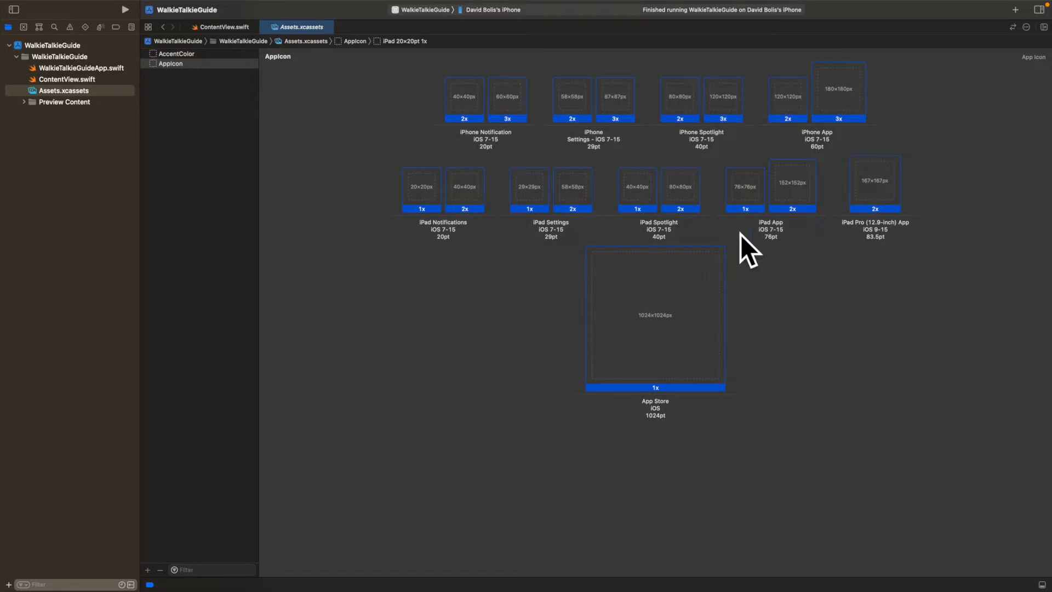
{"action": "mouse_move", "coordinate": [872, 355]}
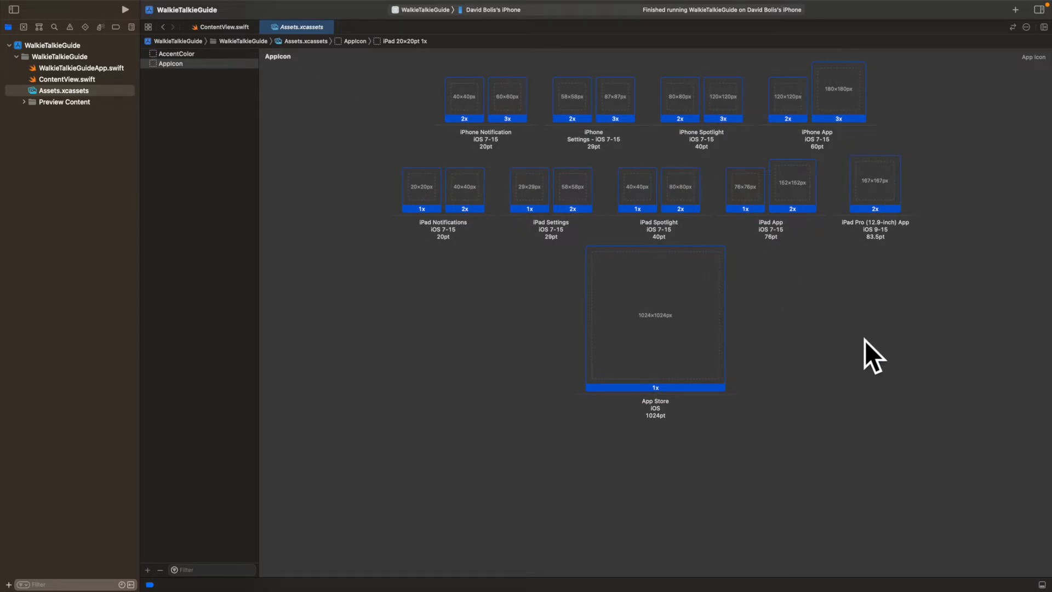
{"action": "mouse_move", "coordinate": [791, 383]}
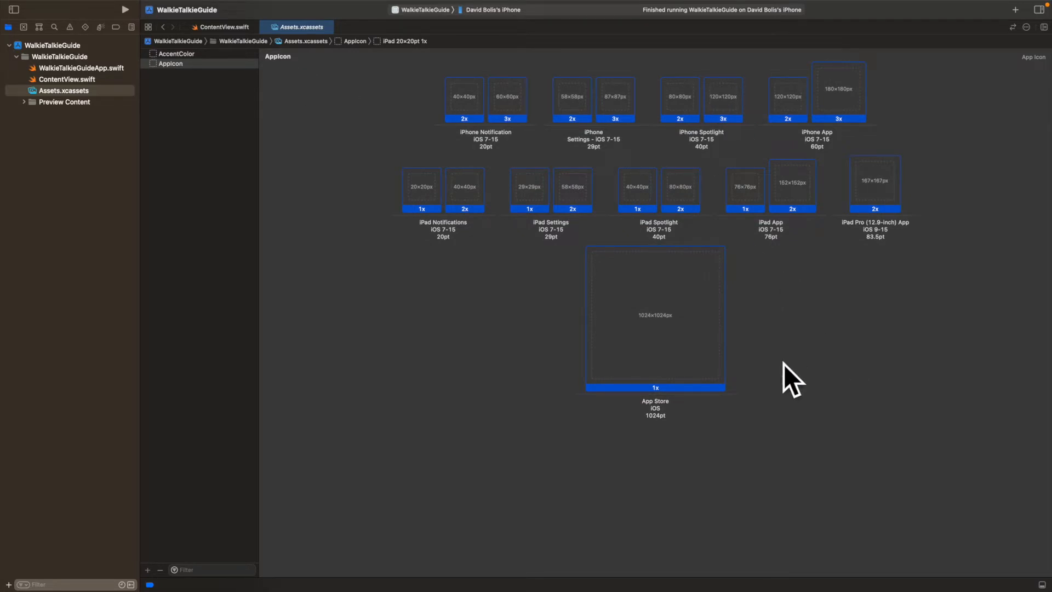
{"action": "mouse_move", "coordinate": [477, 117]}
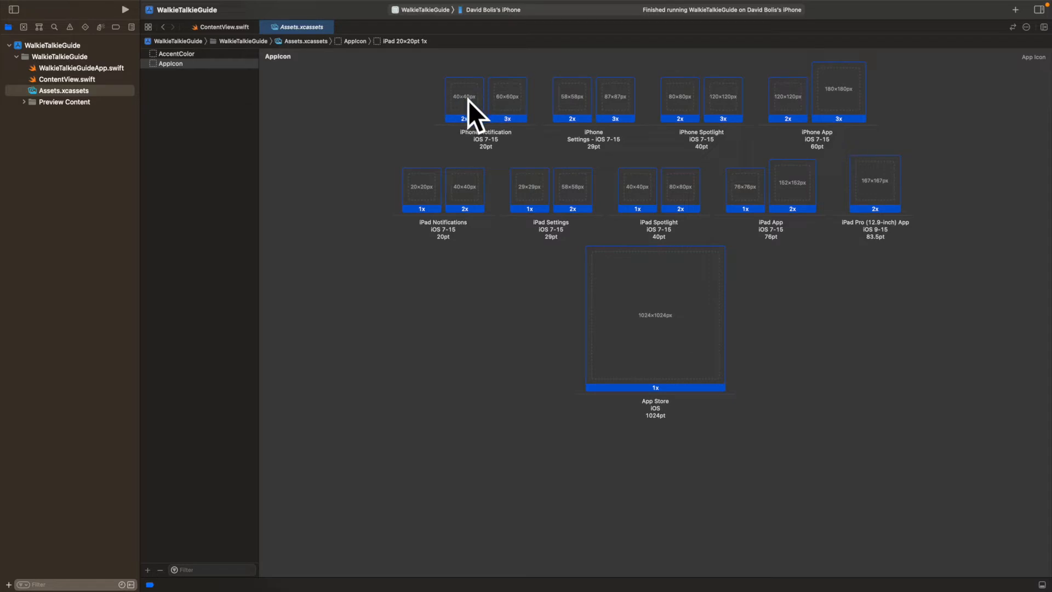
{"action": "mouse_move", "coordinate": [604, 124]}
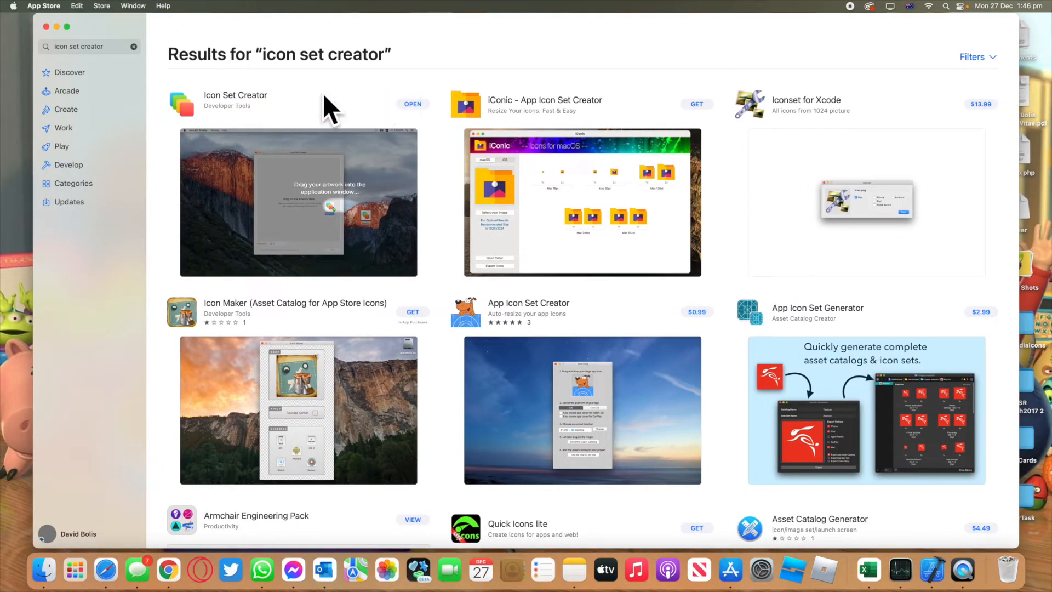
{"action": "mouse_move", "coordinate": [269, 110]}
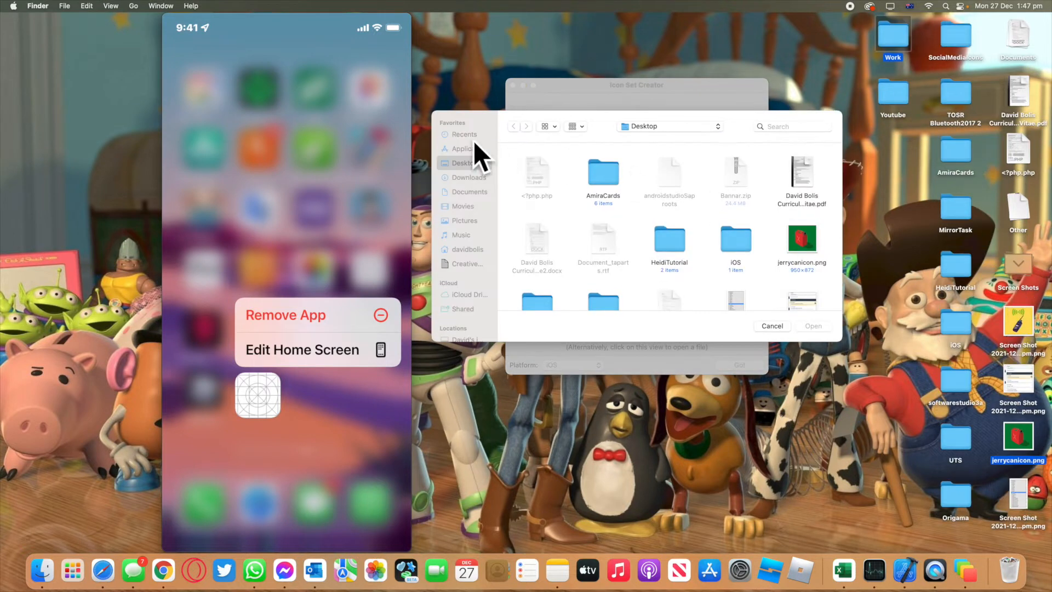
Load the walkie-talkie PNG from the Desktop and generate the iOS icon set with Go.
{"action": "left_click", "coordinate": [772, 325]}
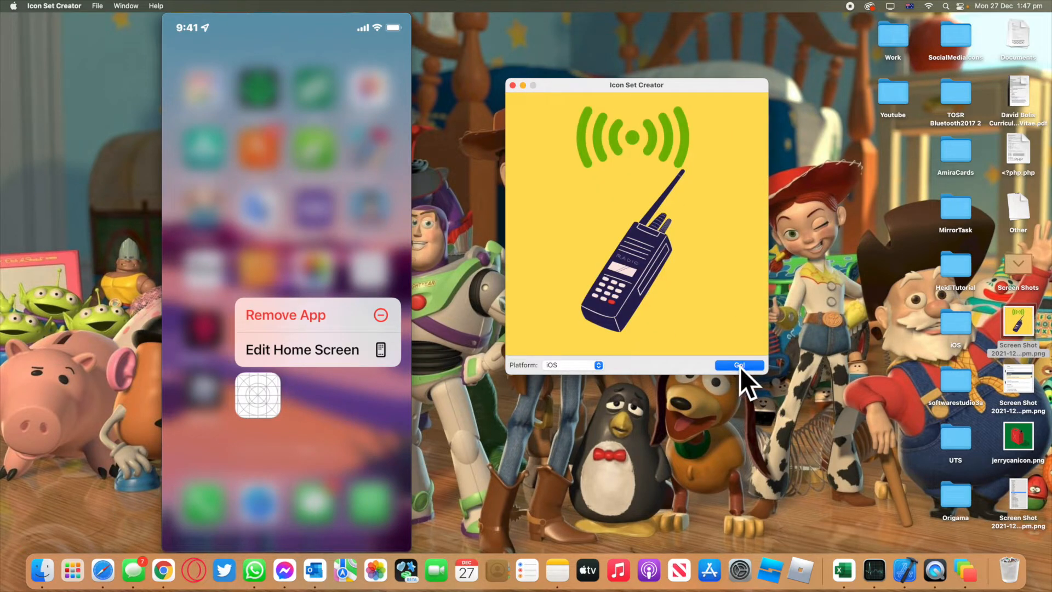
{"action": "left_click", "coordinate": [737, 364]}
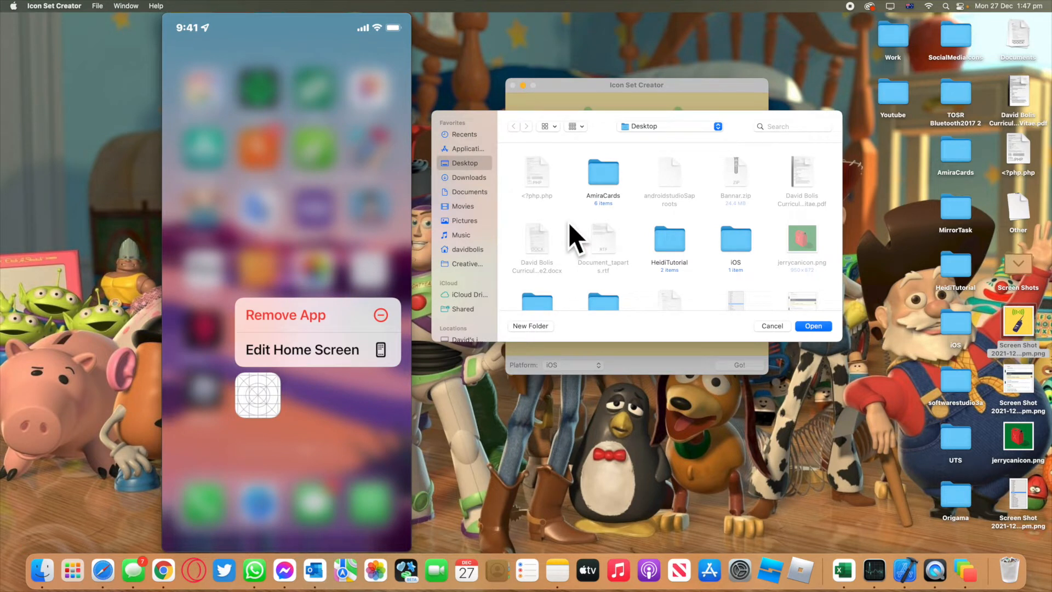
{"action": "mouse_move", "coordinate": [983, 341]}
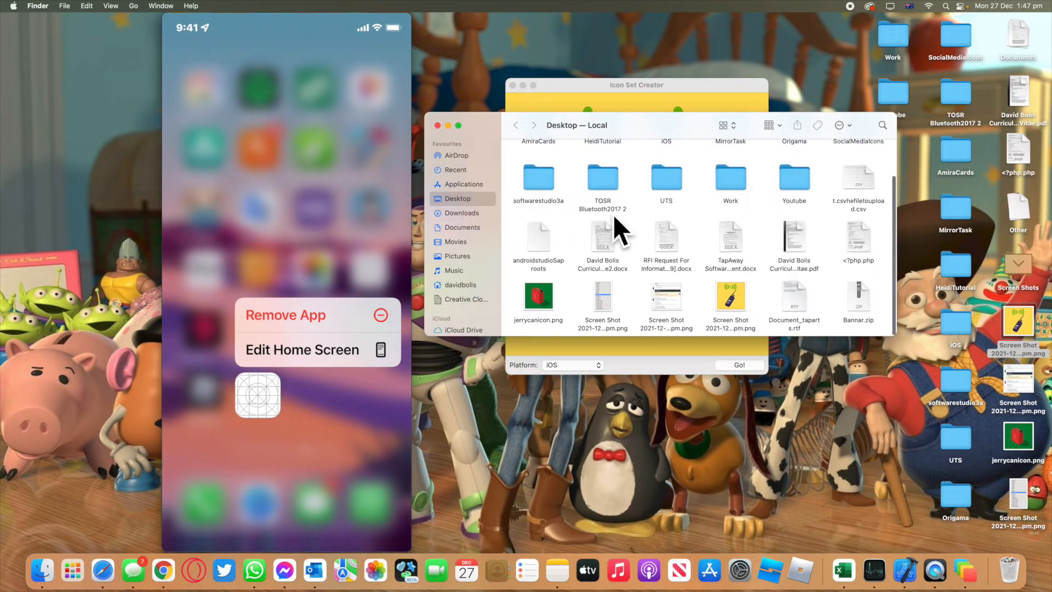
Browse into the Desktop's iOS output folder and its AppIcon.appiconset of walkie-talkie PNGs.
{"action": "double_click", "coordinate": [665, 141]}
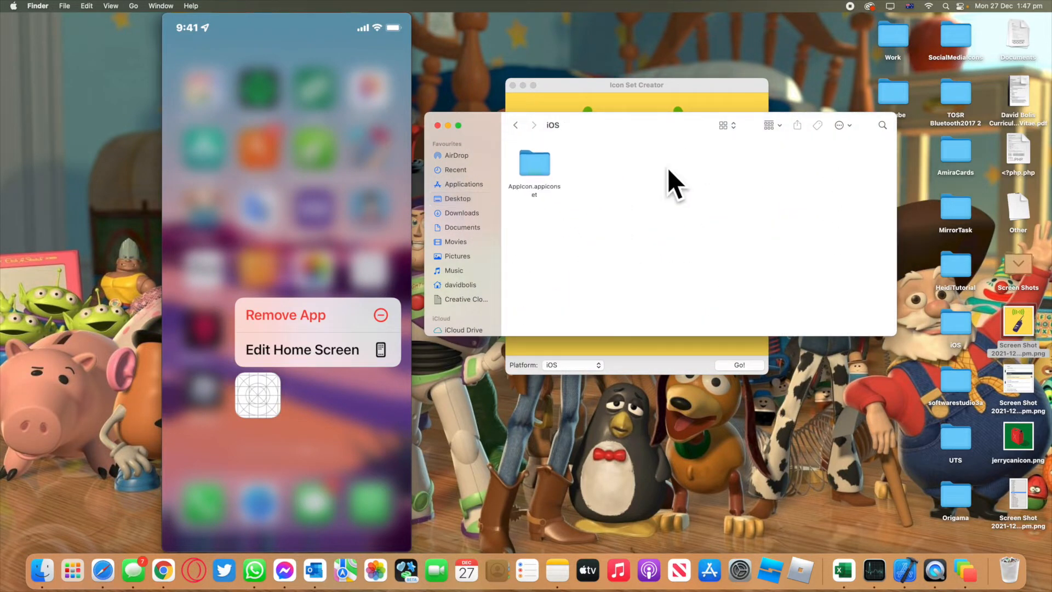
{"action": "double_click", "coordinate": [533, 163]}
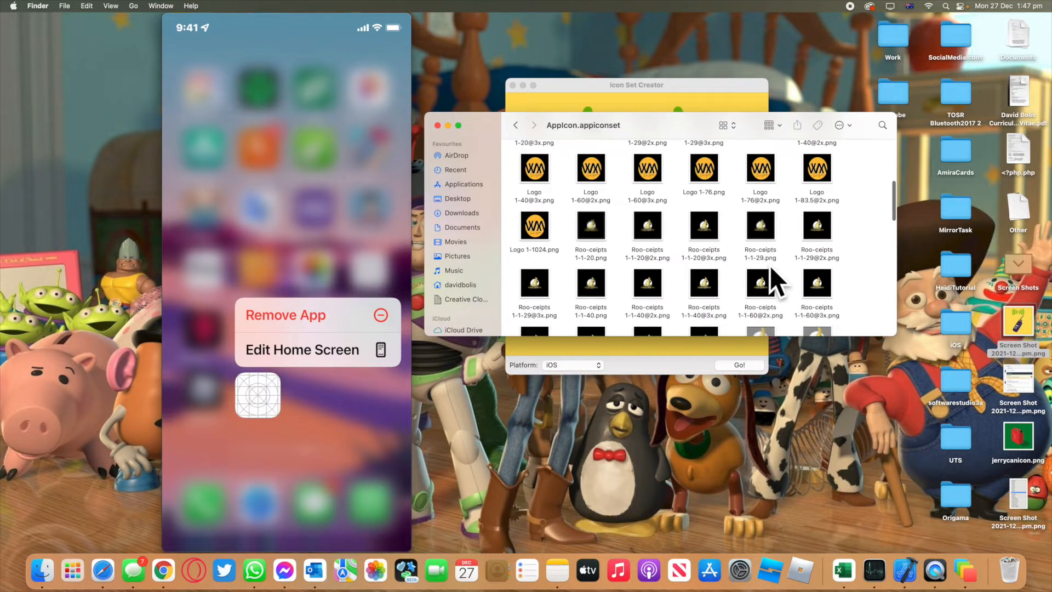
{"action": "scroll", "scroll_direction": "down", "scroll_amount": 3}
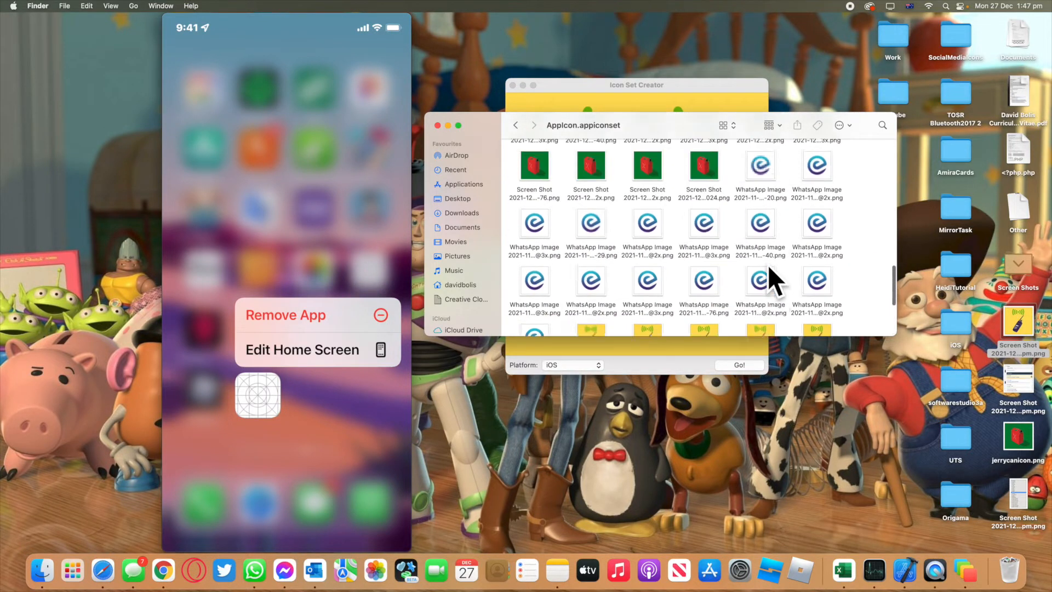
{"action": "scroll", "scroll_direction": "down", "scroll_amount": 3}
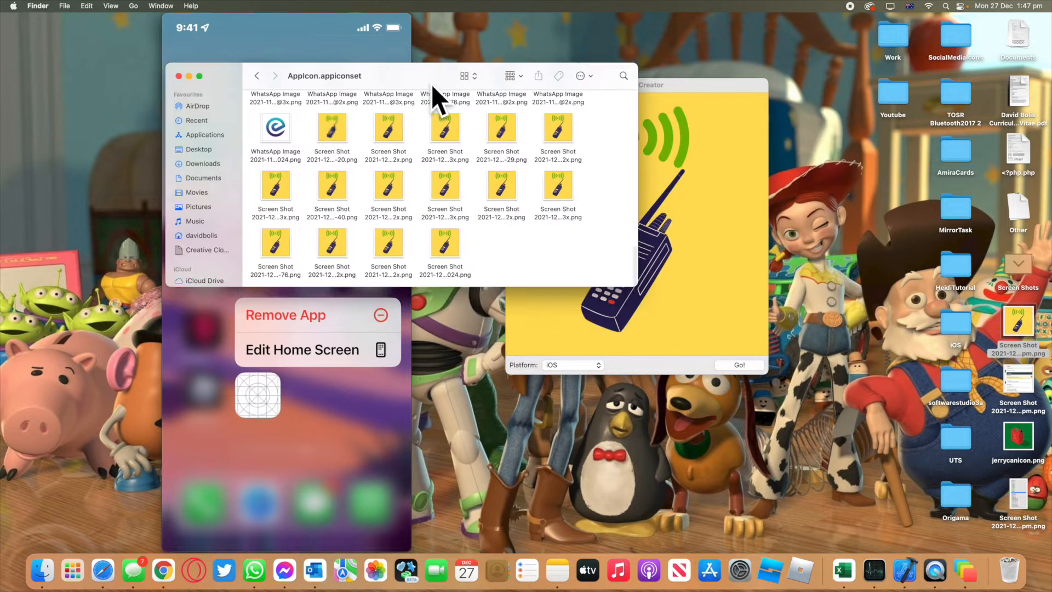
Show the folder as a list grouped by Date Modified and select the 1024-size image.
{"action": "left_click", "coordinate": [649, 86]}
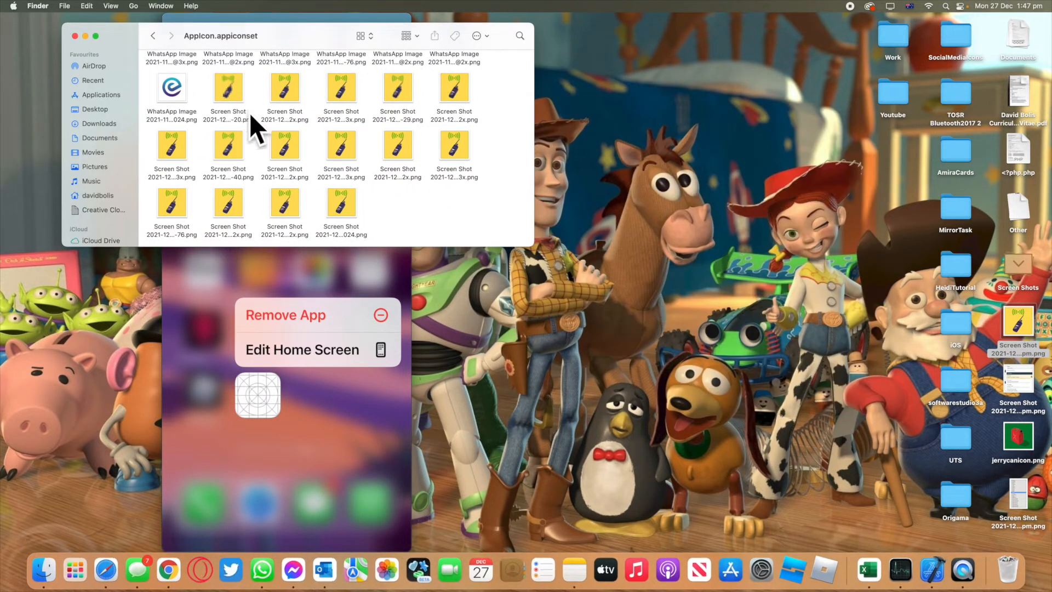
{"action": "left_click", "coordinate": [405, 35]}
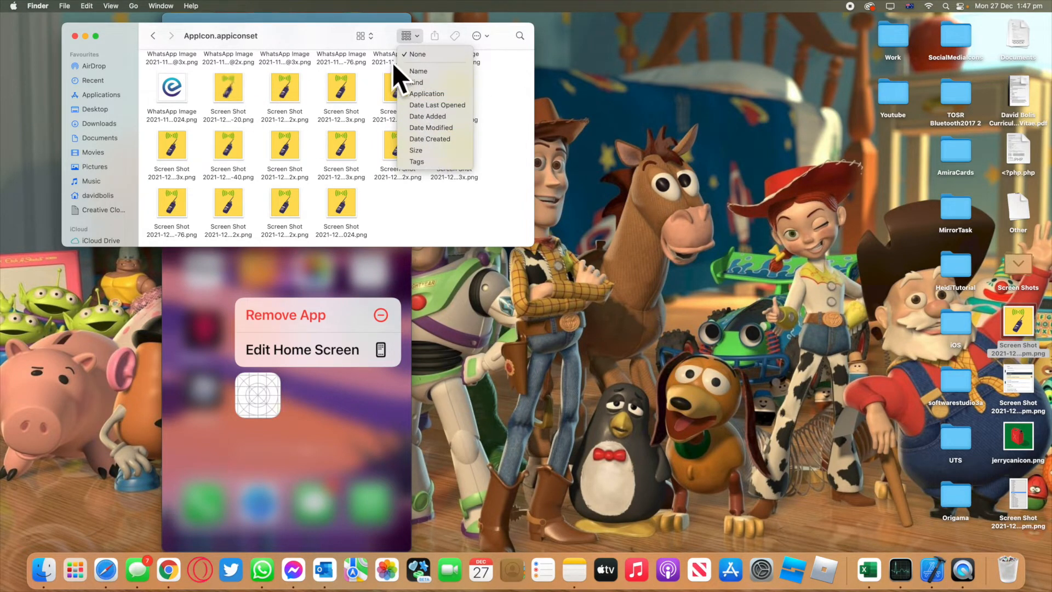
{"action": "left_click", "coordinate": [416, 55]}
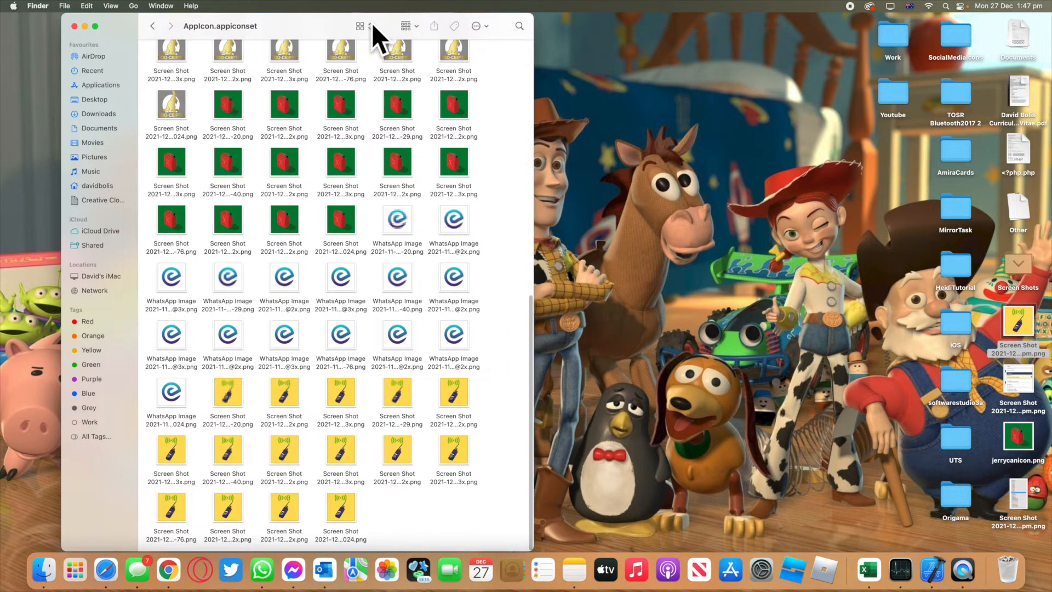
{"action": "left_click", "coordinate": [359, 25]}
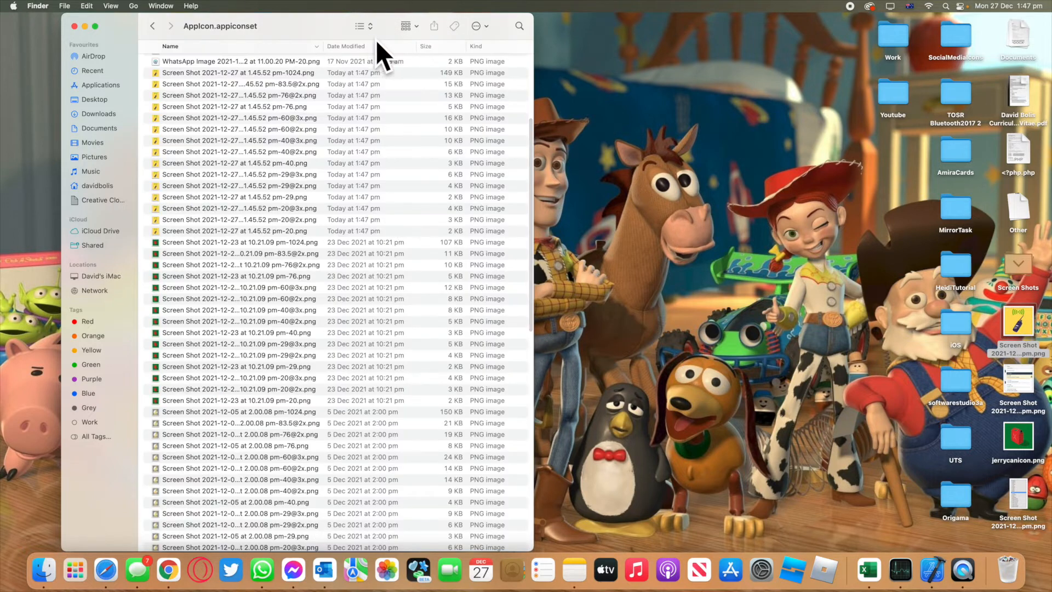
{"action": "mouse_move", "coordinate": [674, 212]}
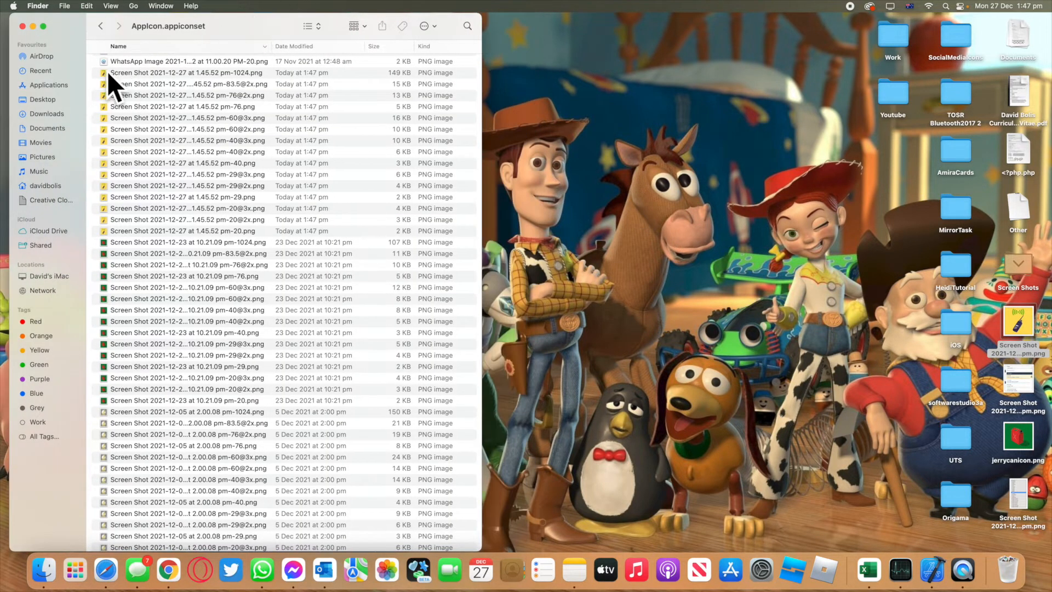
{"action": "left_click", "coordinate": [202, 73]}
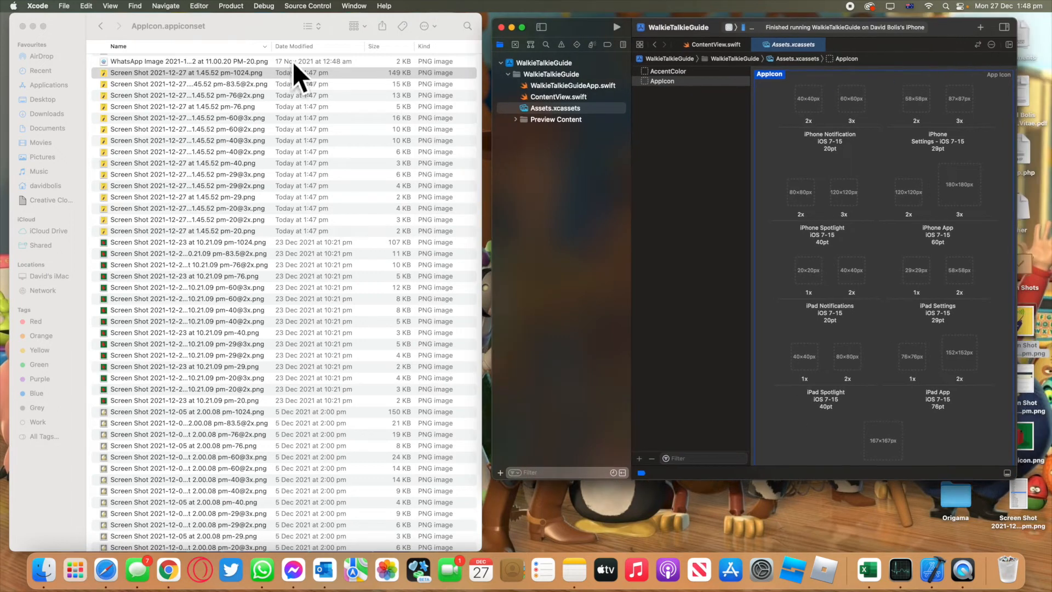
Select all fourteen new PNGs for the AppIcon set and place the unassigned walkie-talkie image.
{"action": "left_click", "coordinate": [187, 73]}
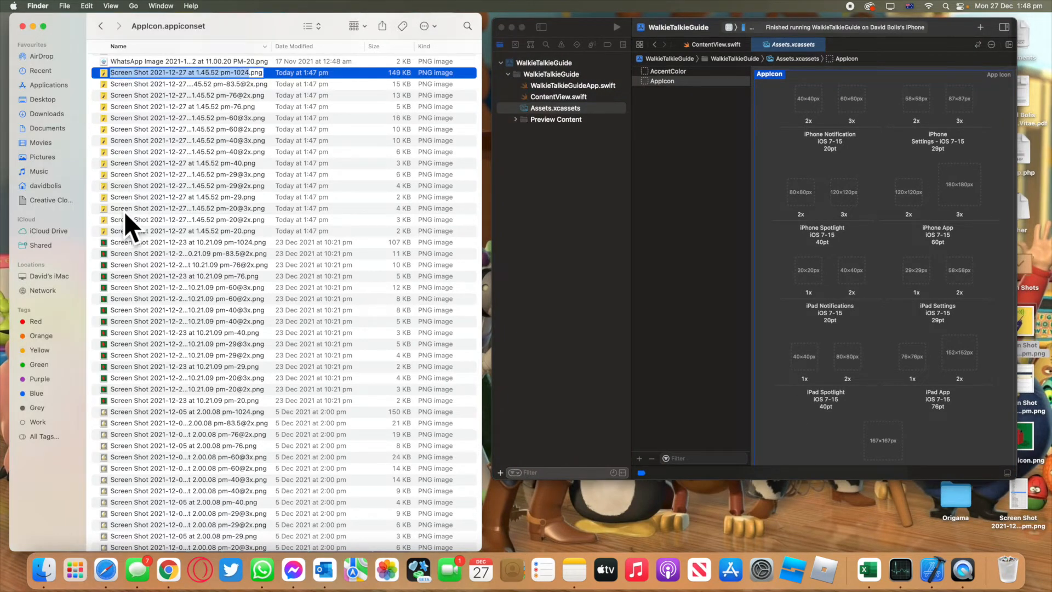
{"action": "left_click", "coordinate": [187, 230]}
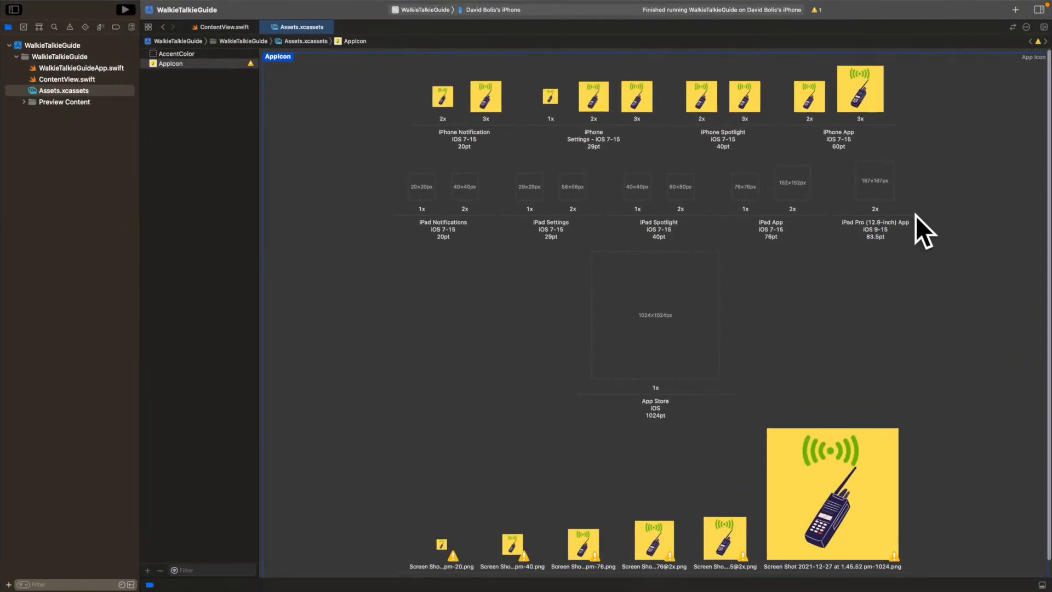
{"action": "mouse_move", "coordinate": [855, 291]}
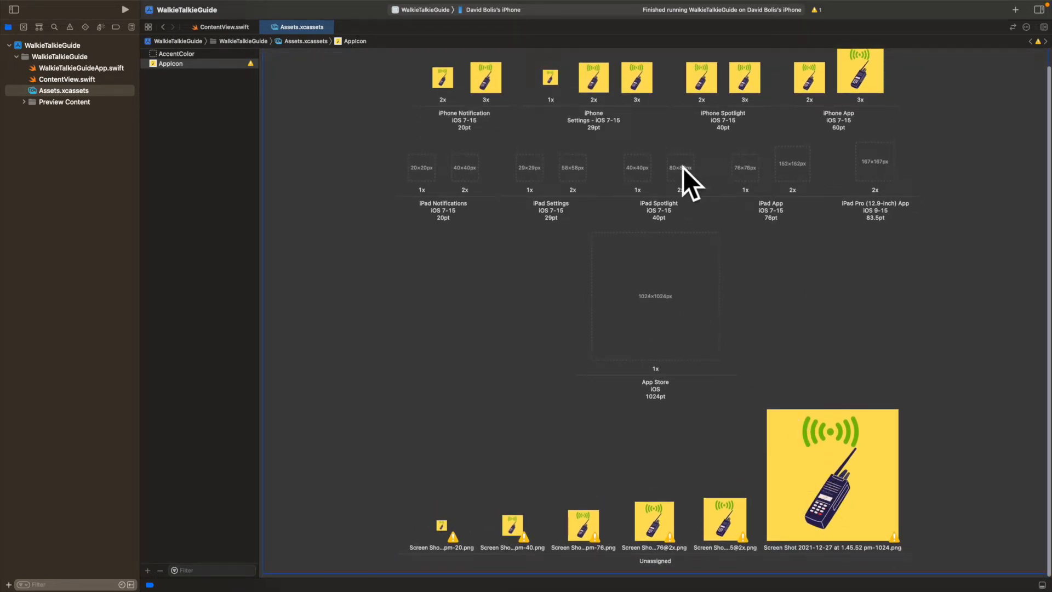
{"action": "mouse_move", "coordinate": [600, 178]}
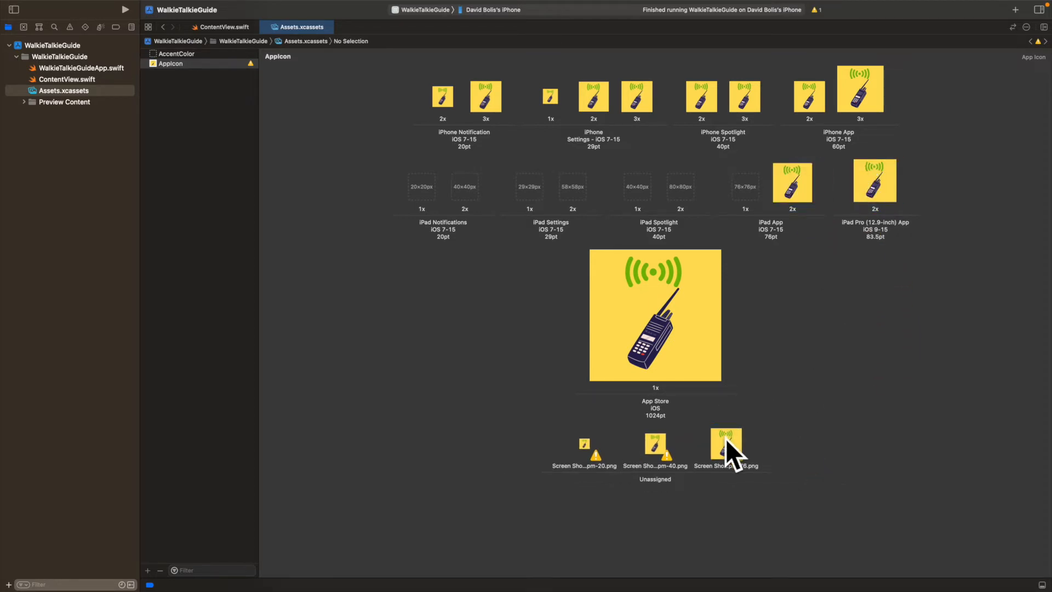
{"action": "left_click", "coordinate": [689, 446]}
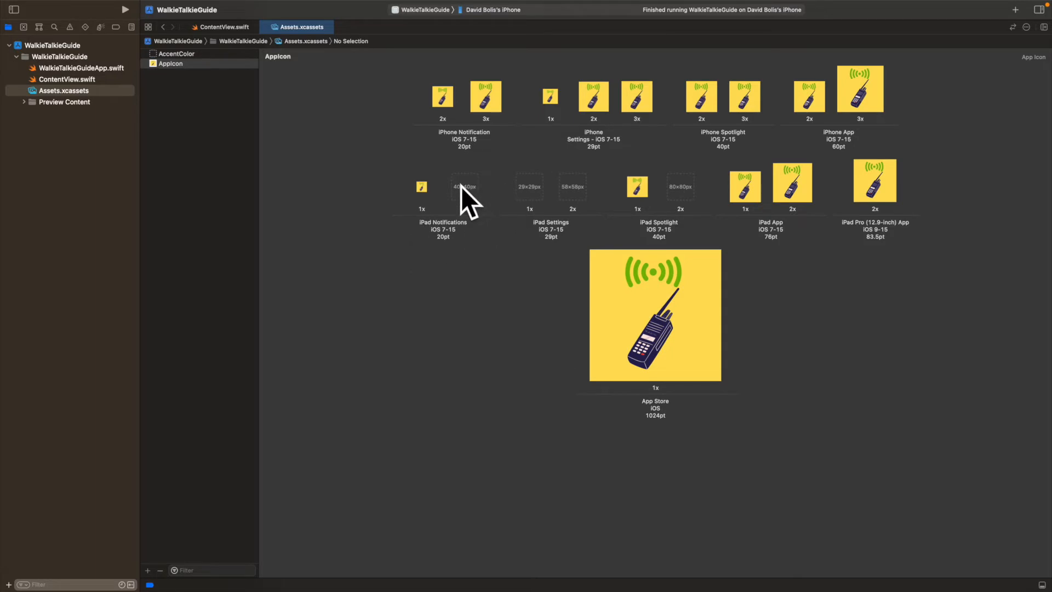
{"action": "mouse_move", "coordinate": [670, 181]}
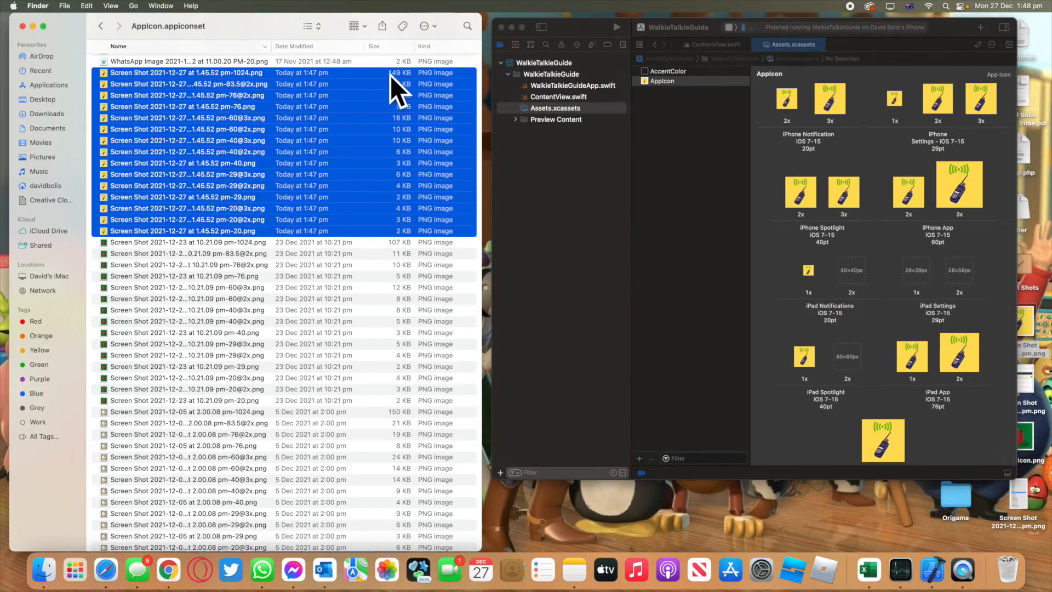
Fill the iPad Notifications and Spotlight 1x slots, clearing a wrongly sized Spotlight 2x image.
{"action": "left_click", "coordinate": [187, 72]}
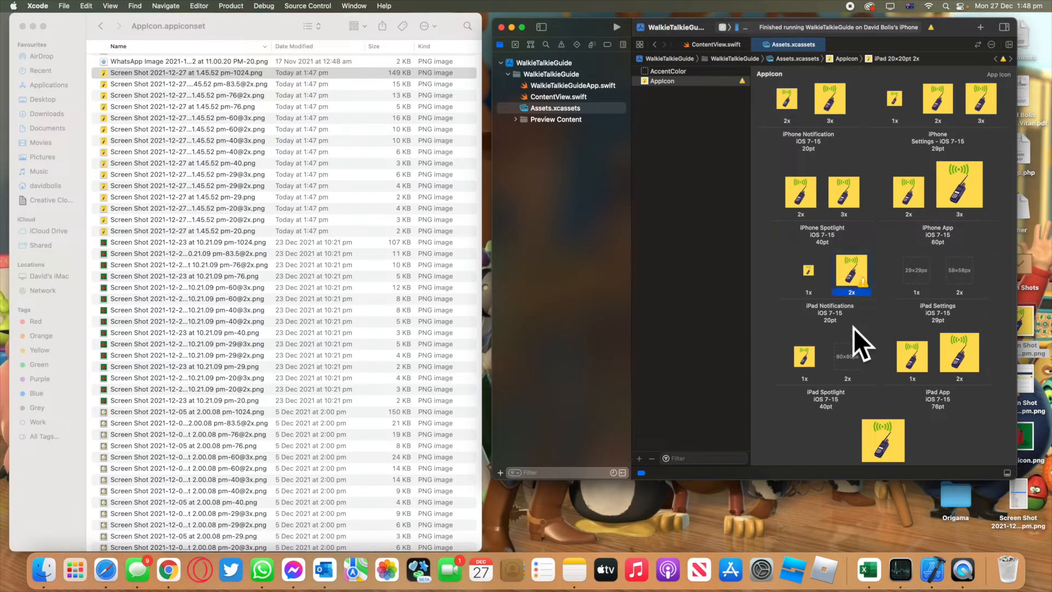
{"action": "left_click", "coordinate": [918, 271]}
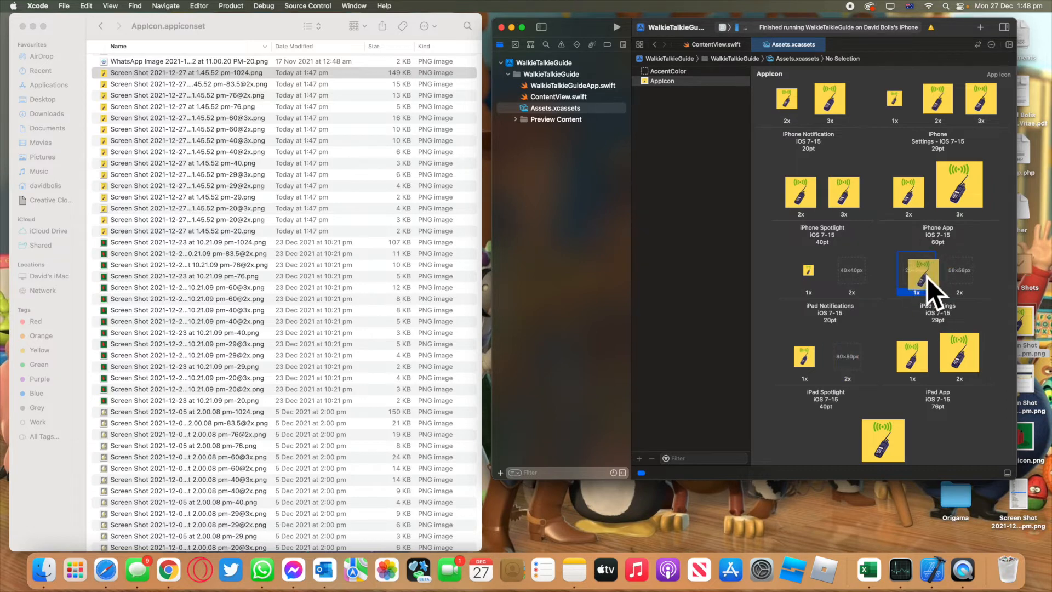
{"action": "left_click", "coordinate": [959, 274]}
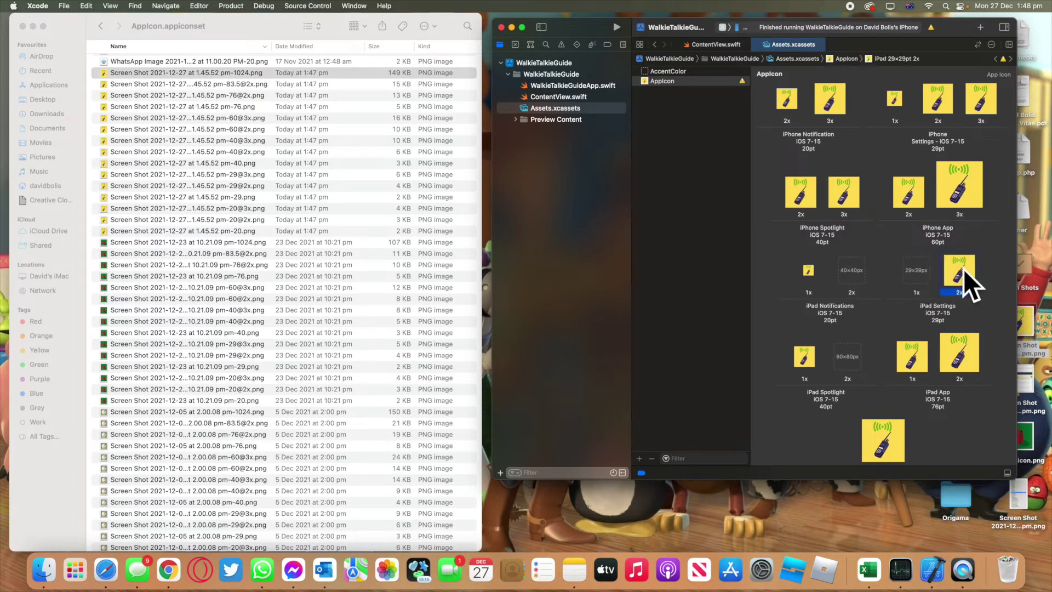
{"action": "left_click", "coordinate": [187, 84]}
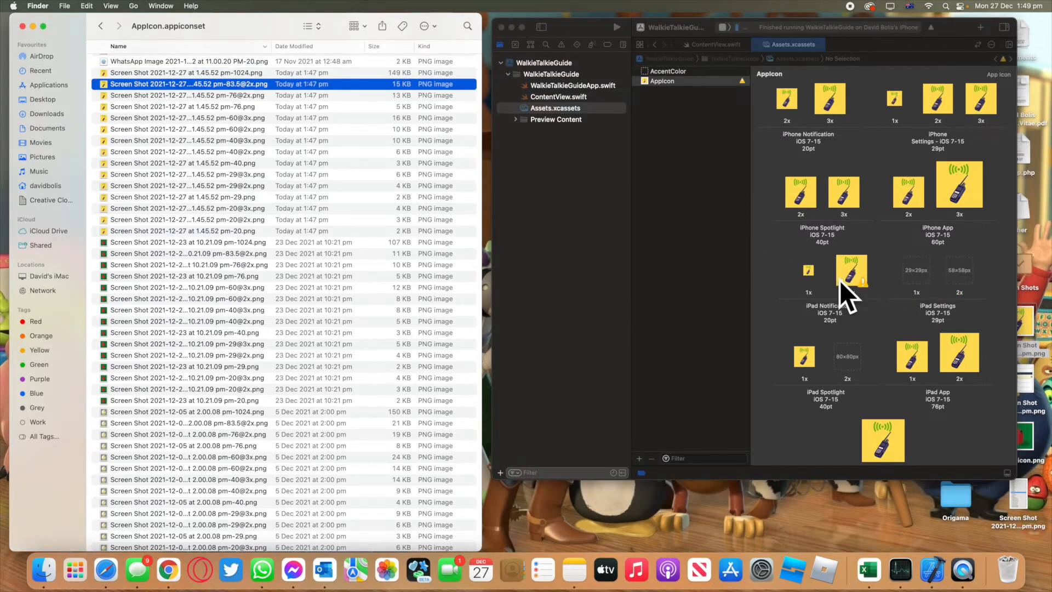
{"action": "left_click", "coordinate": [803, 361]}
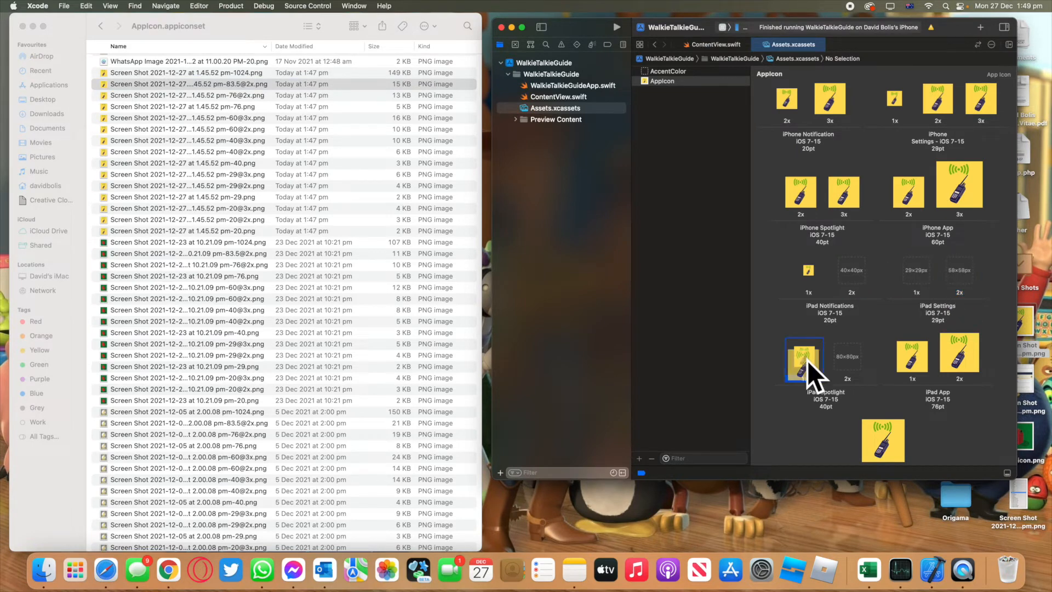
{"action": "left_click", "coordinate": [187, 96]}
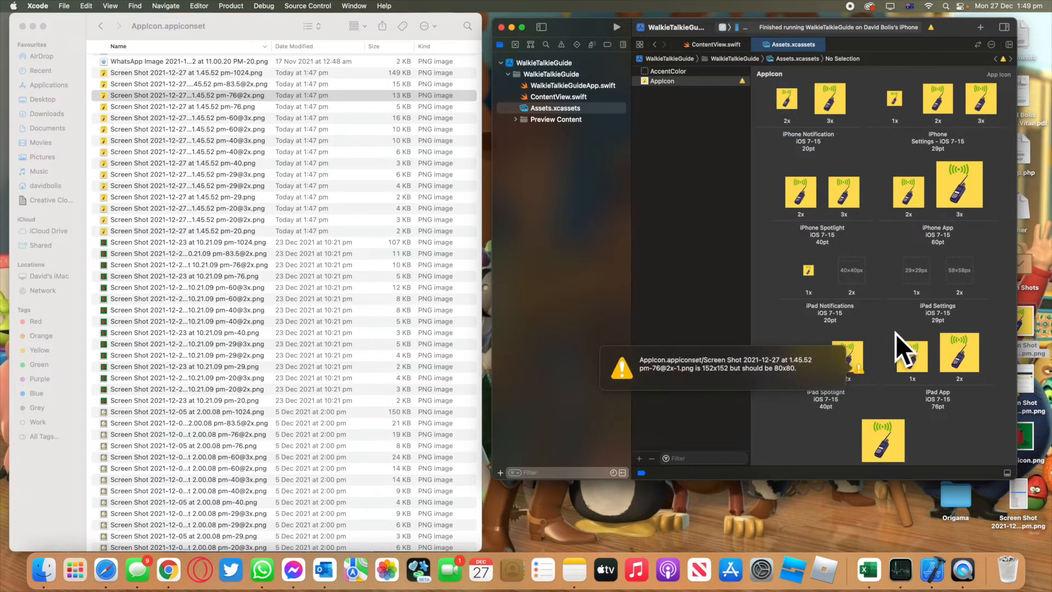
{"action": "left_click", "coordinate": [188, 107]}
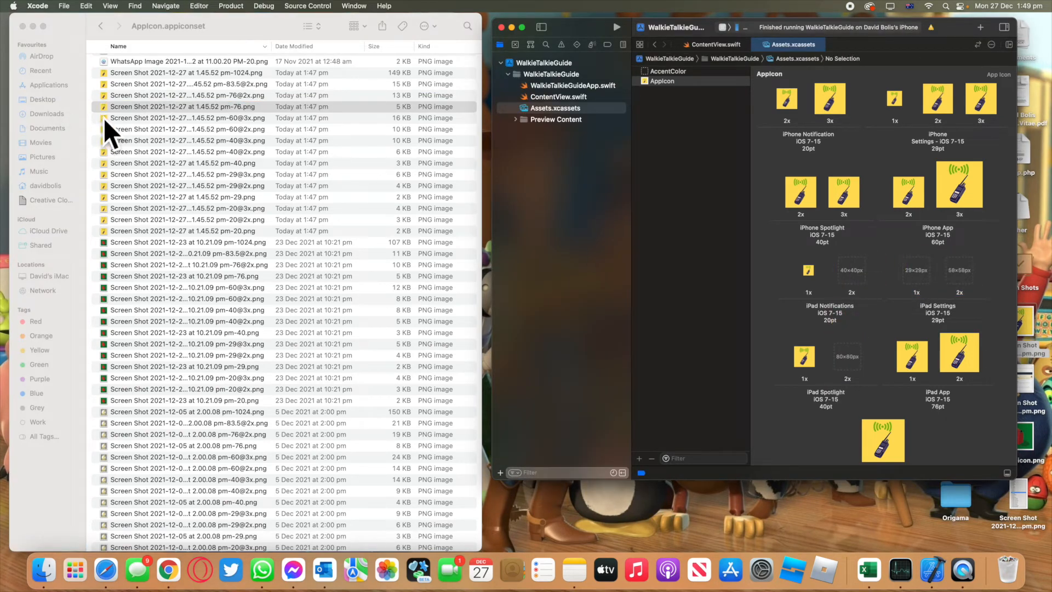
Place correctly sized 20 and 40-point images into the iPad Notifications 2x and Spotlight 2x slots.
{"action": "left_click", "coordinate": [852, 277]}
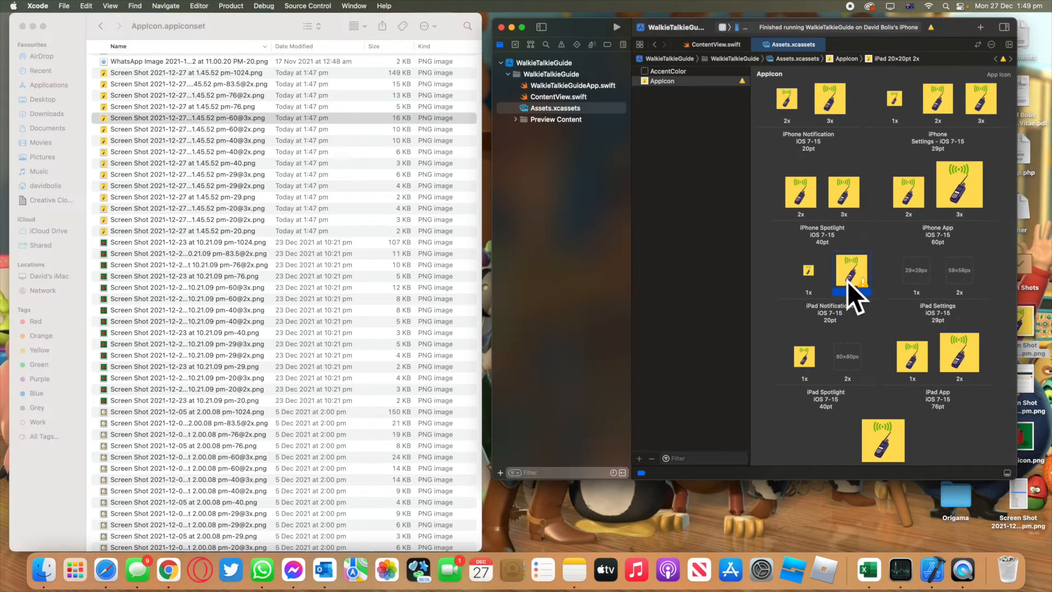
{"action": "left_click", "coordinate": [913, 275]}
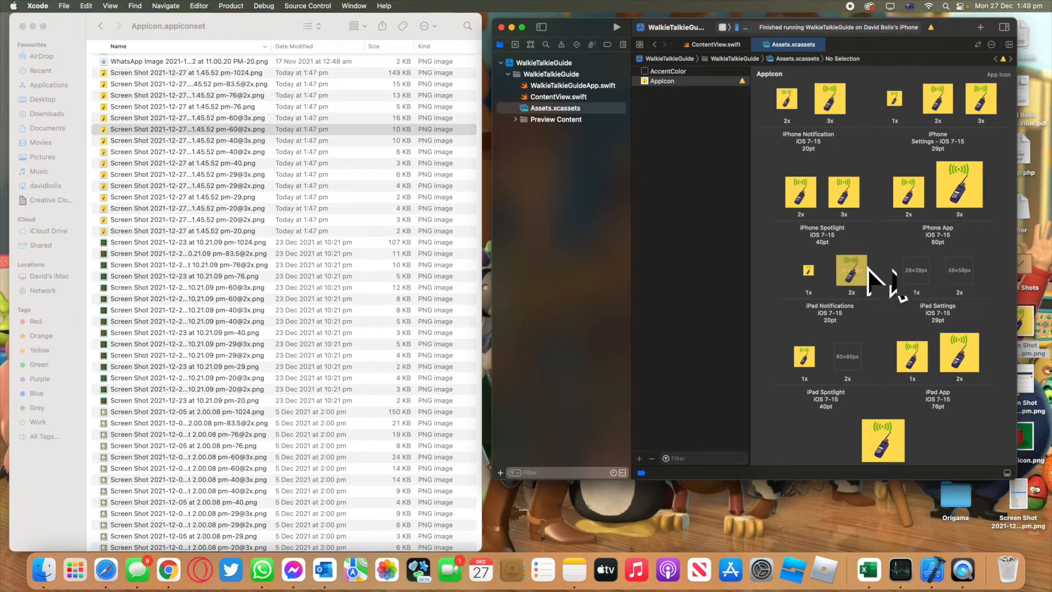
{"action": "left_click", "coordinate": [849, 355]}
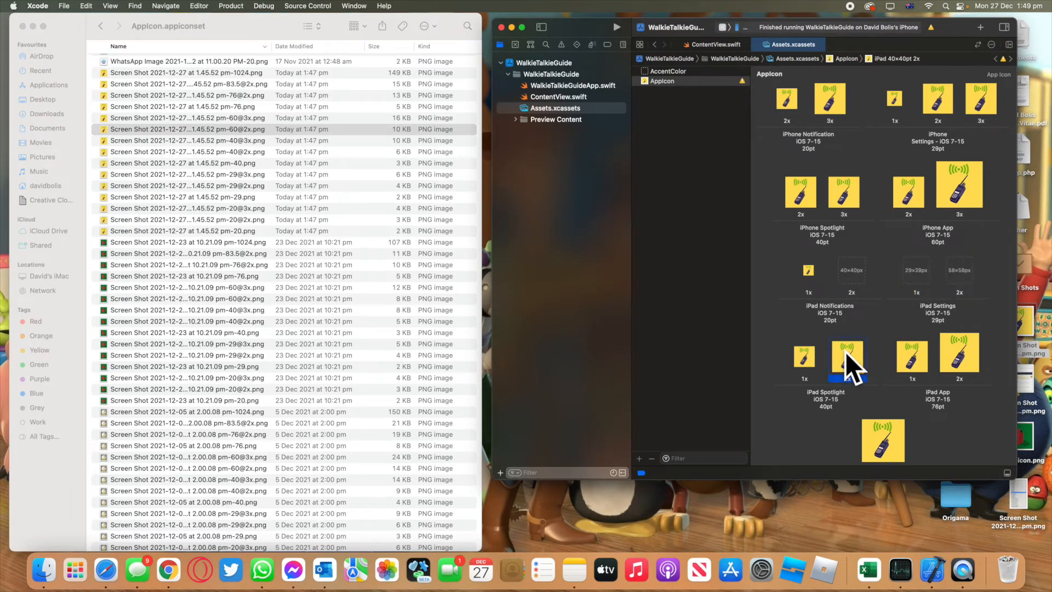
{"action": "left_click", "coordinate": [848, 355]}
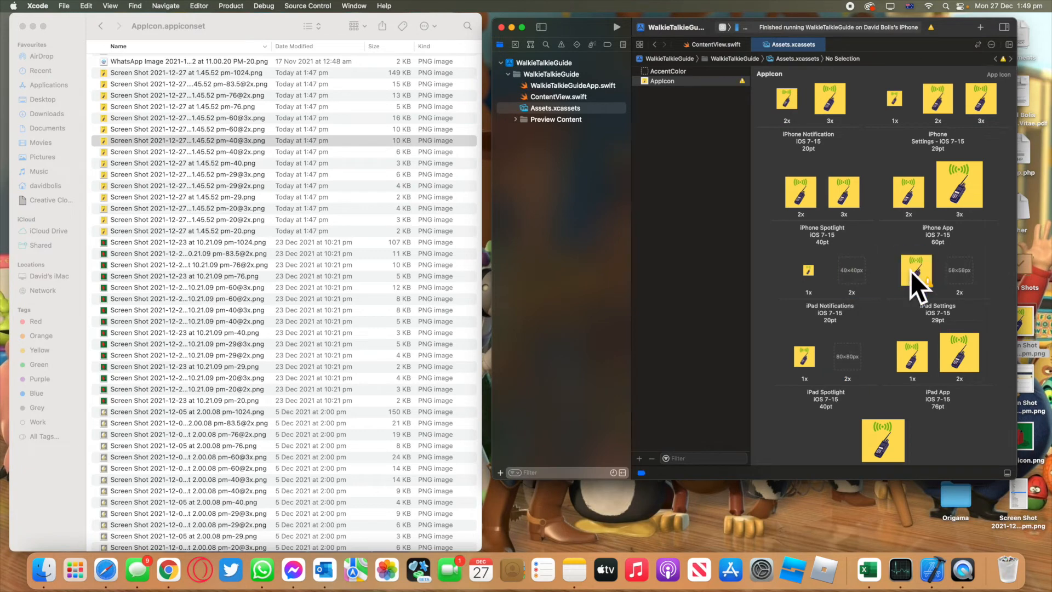
{"action": "left_click", "coordinate": [187, 151]}
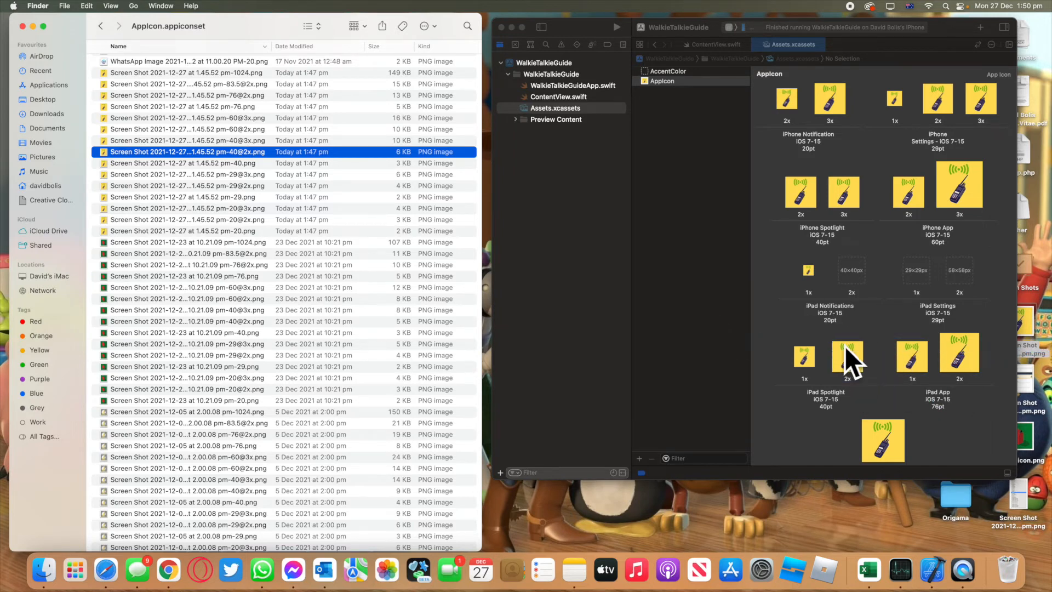
{"action": "left_click", "coordinate": [187, 164]}
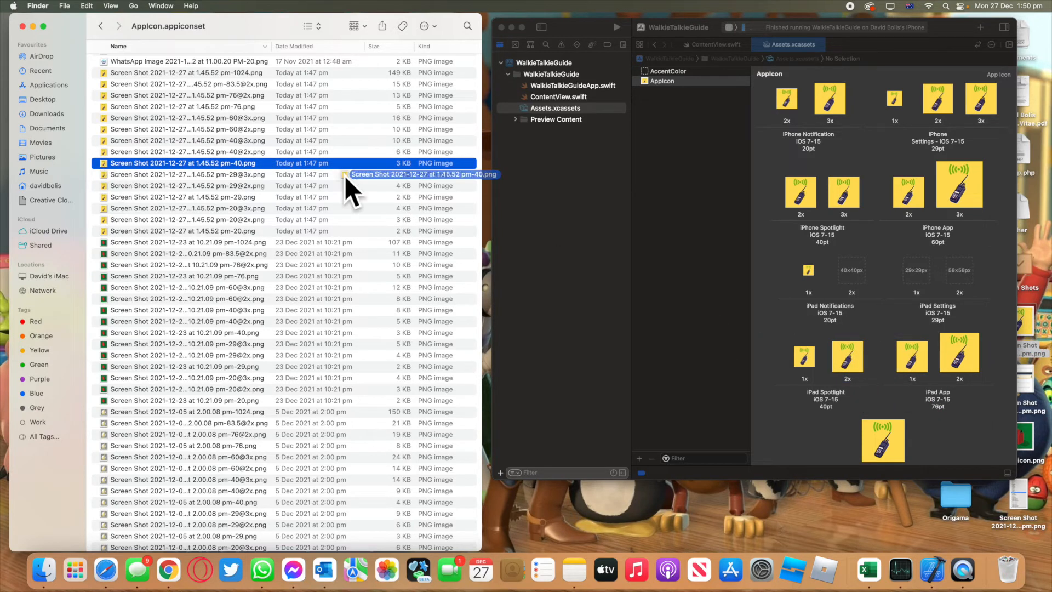
{"action": "mouse_move", "coordinate": [107, 187]}
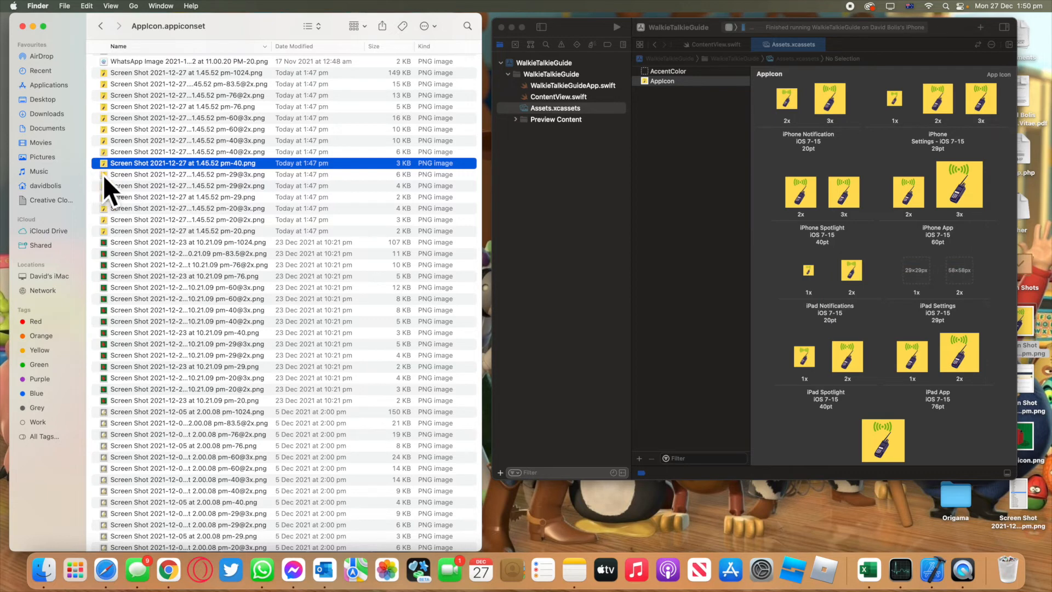
Pick the 29@3x, 29@2x and 29-point images for the iPad Settings slots.
{"action": "left_click", "coordinate": [189, 174]}
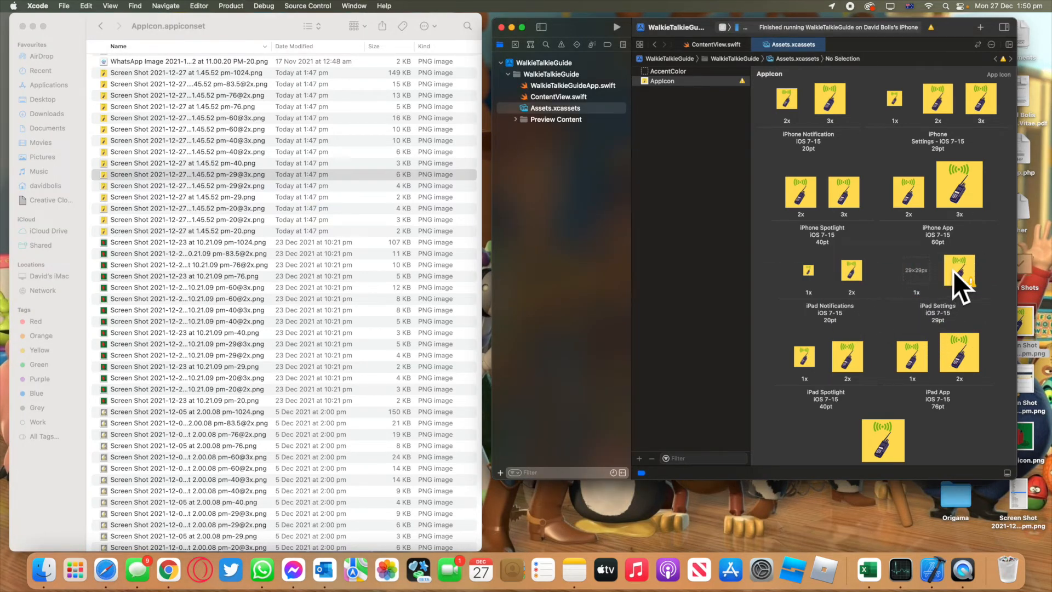
{"action": "left_click", "coordinate": [187, 174]}
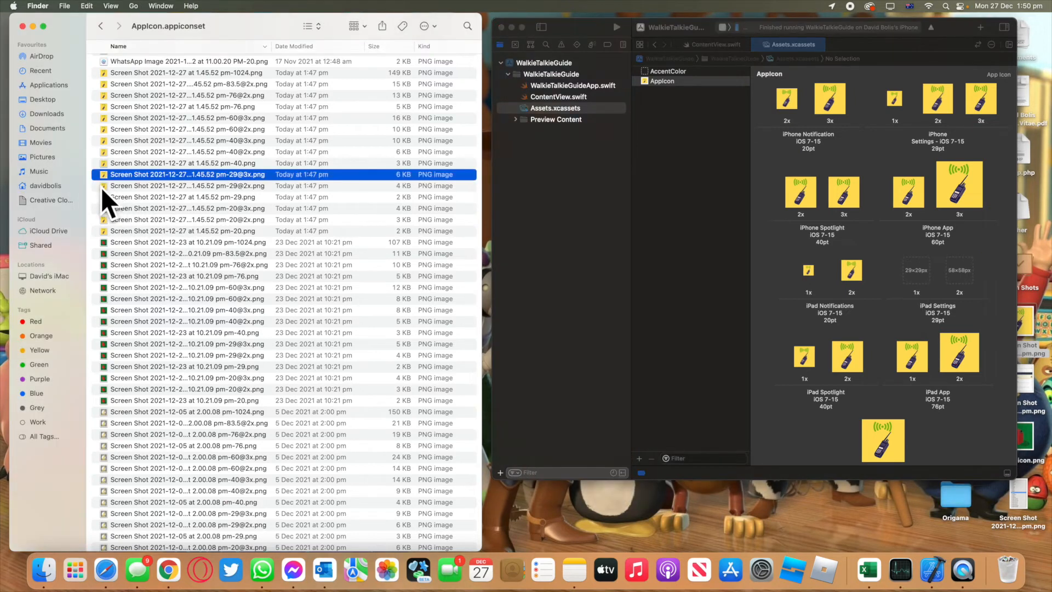
{"action": "left_click", "coordinate": [187, 187]}
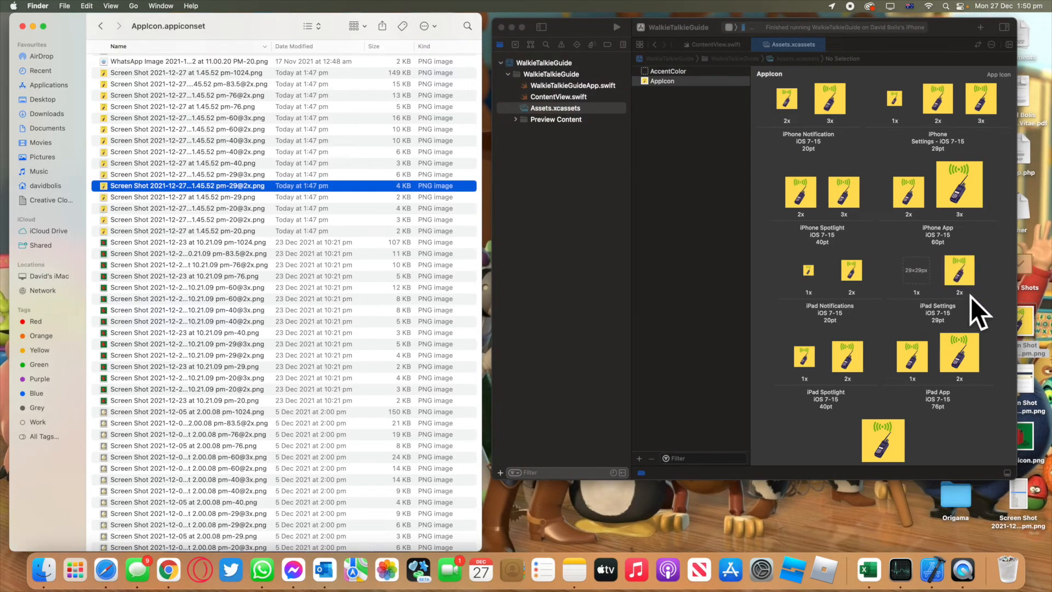
{"action": "left_click", "coordinate": [184, 196]}
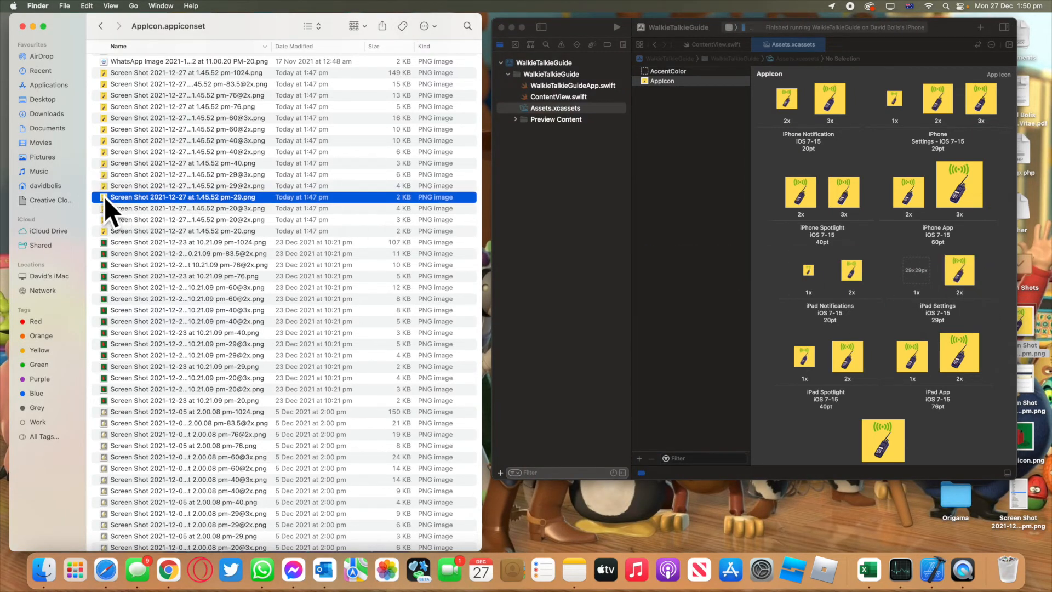
{"action": "mouse_move", "coordinate": [271, 195]}
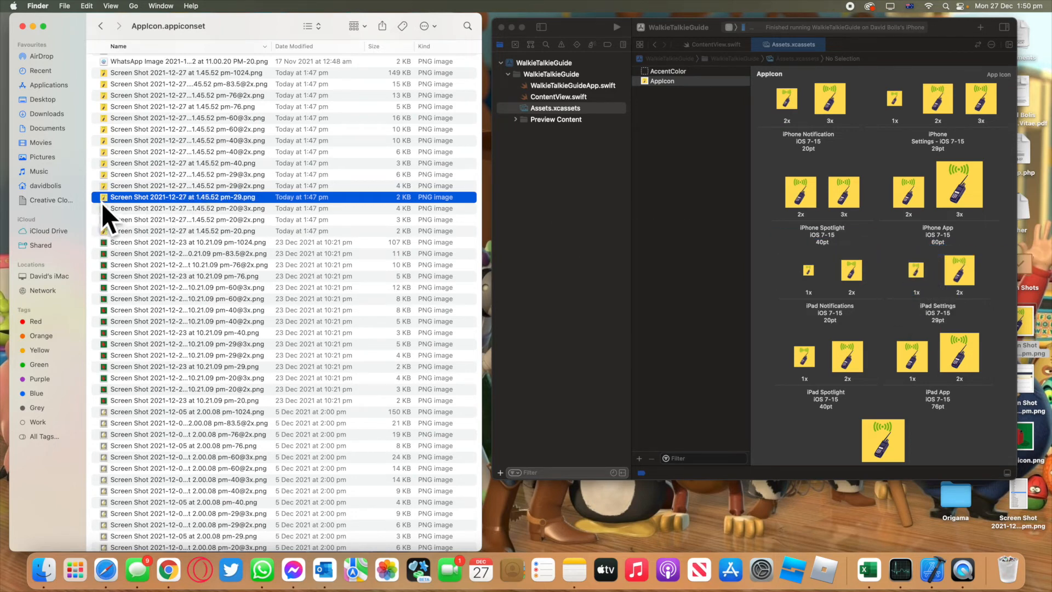
{"action": "mouse_move", "coordinate": [527, 44]}
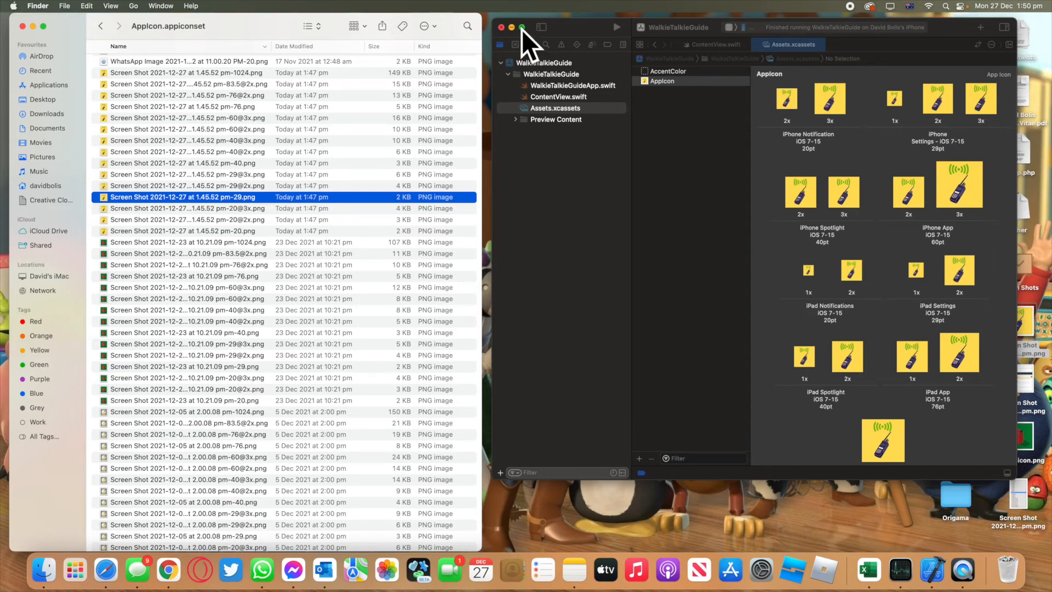
Maximise Xcode and run WalkieTalkie on the connected iPhone to show its new yellow icon.
{"action": "left_click", "coordinate": [522, 27]}
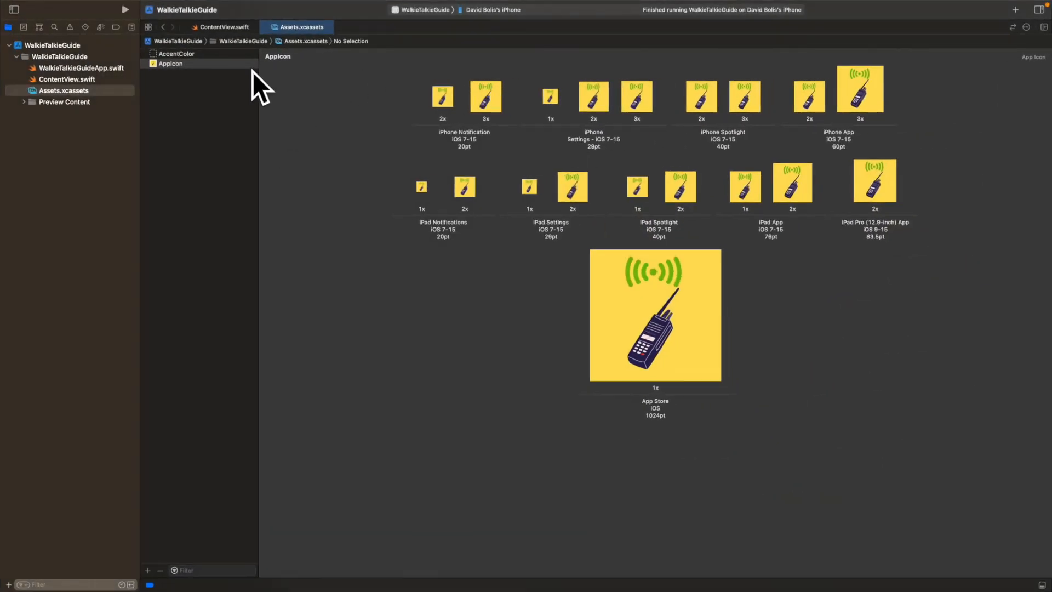
{"action": "mouse_move", "coordinate": [164, 88]}
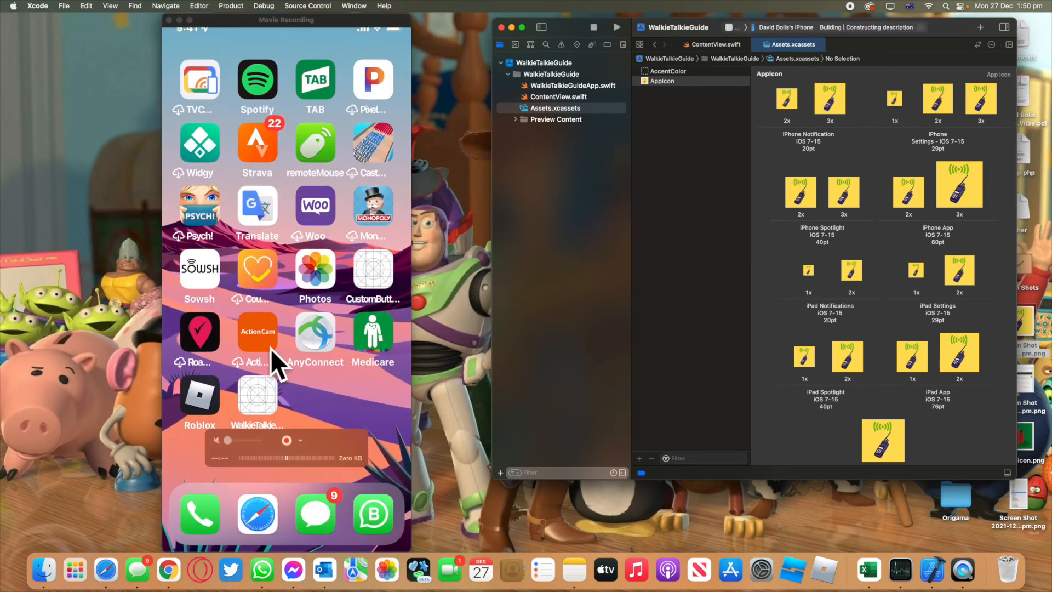
{"action": "mouse_move", "coordinate": [352, 409]}
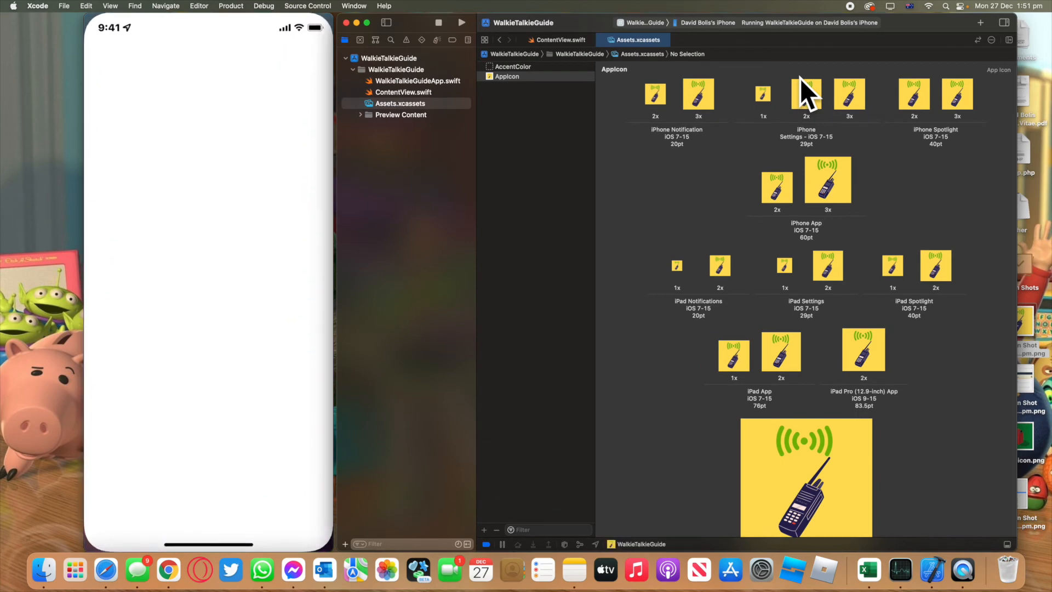
{"action": "left_click", "coordinate": [439, 22]}
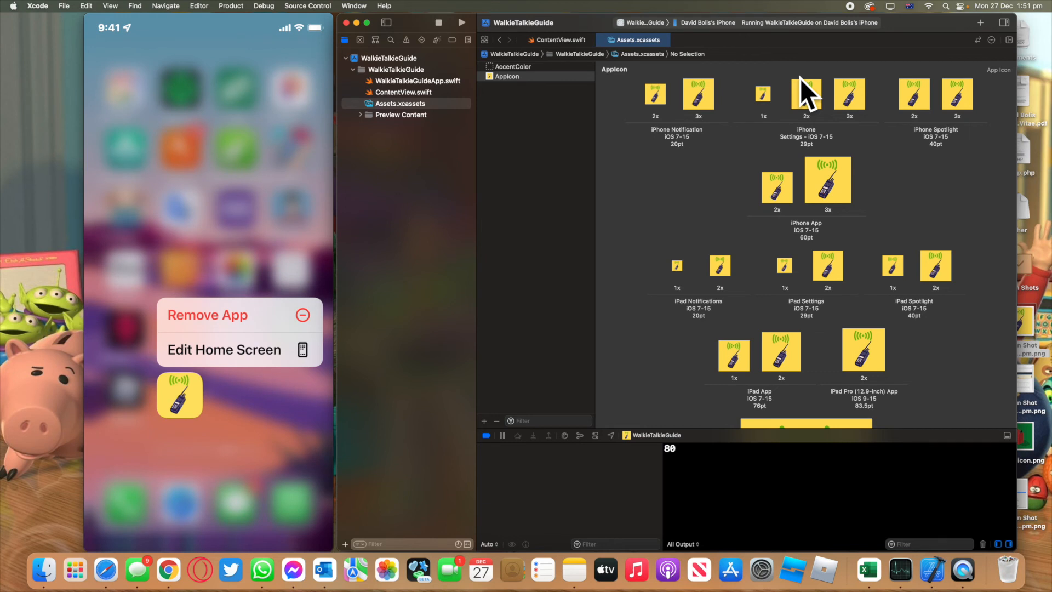
{"action": "mouse_move", "coordinate": [782, 228]}
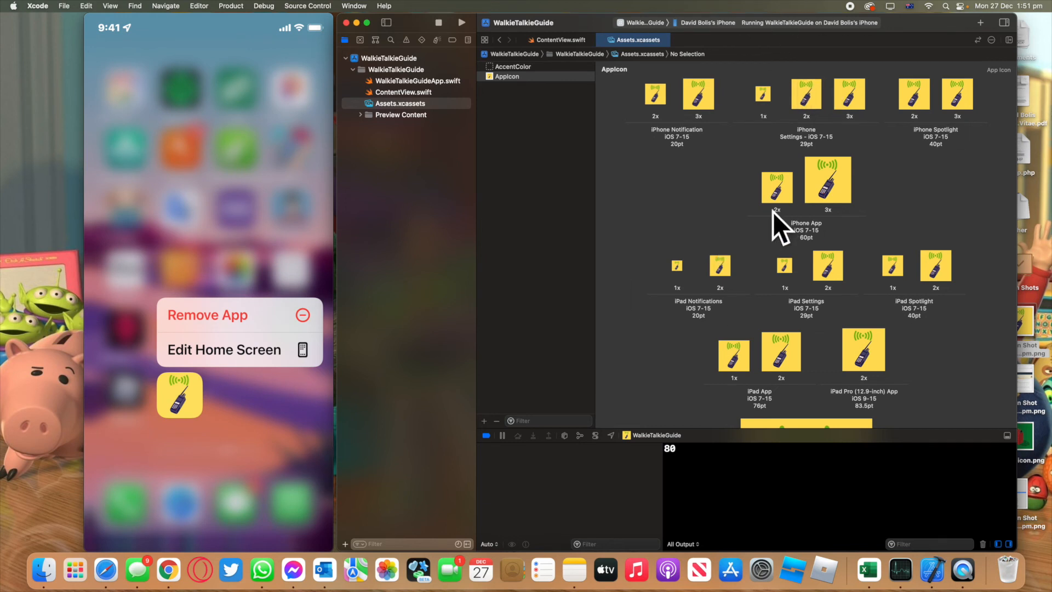